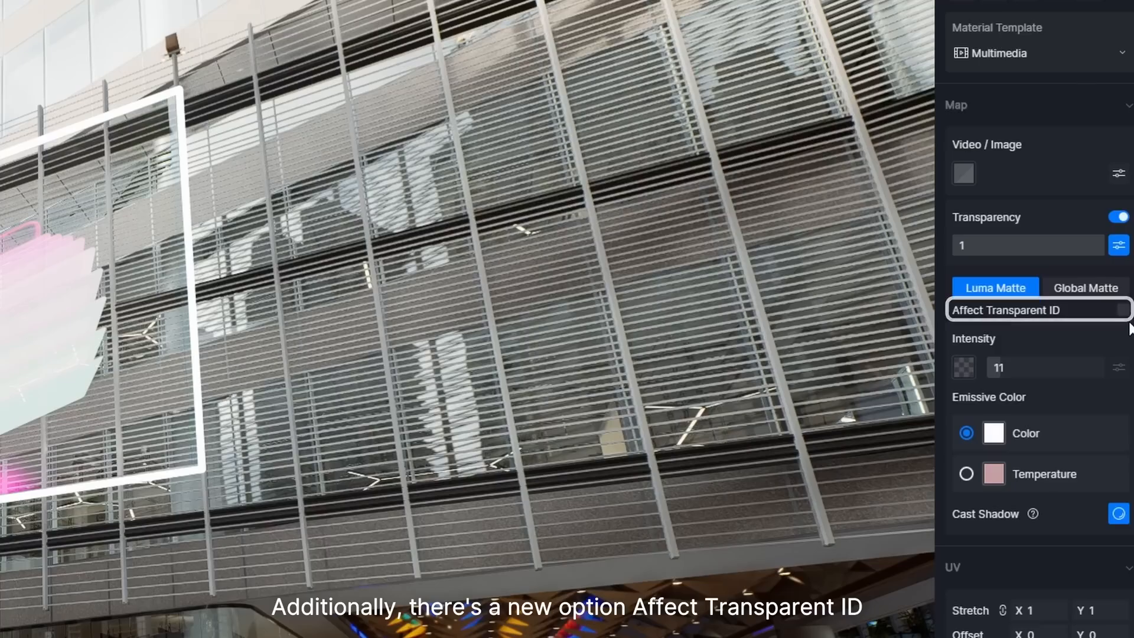
# - Enable Affect Transparent ID under Luma Matte for the facade screen's multimedia material
pyautogui.click(1120, 309)
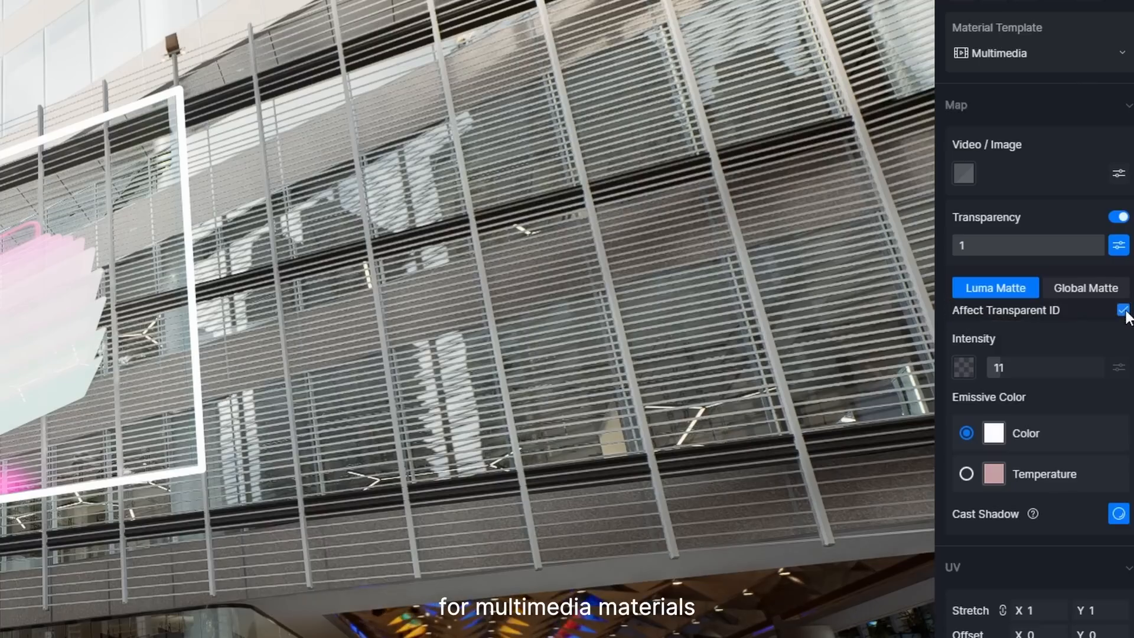
pyautogui.click(1120, 309)
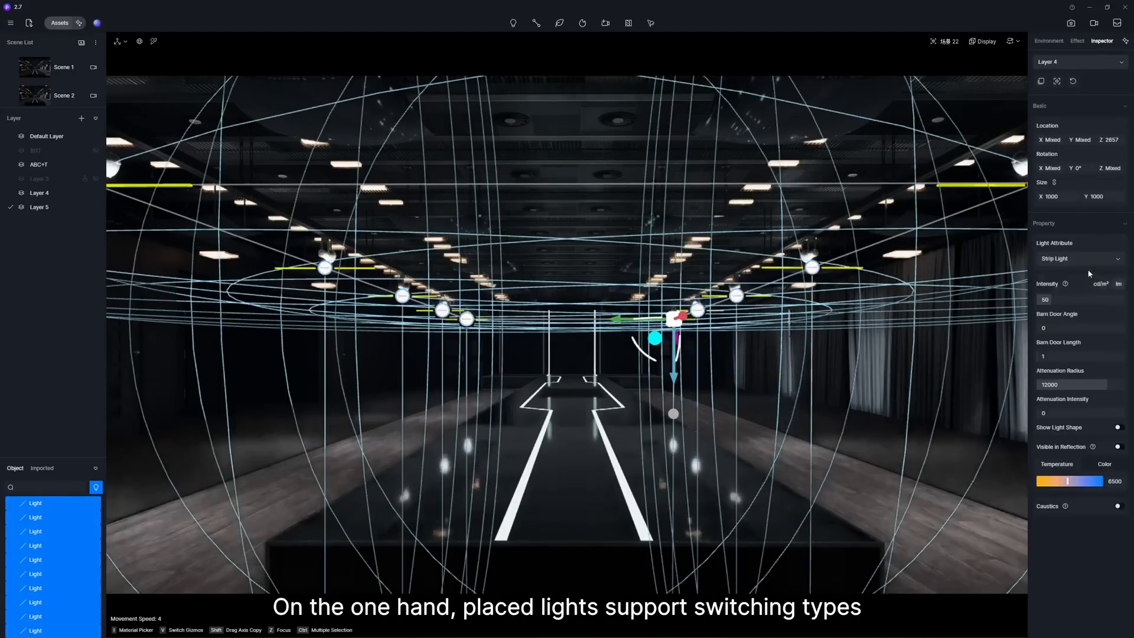
# - Switch the placed lights to the strip light type in the Light Attribute dropdown
pyautogui.click(1081, 258)
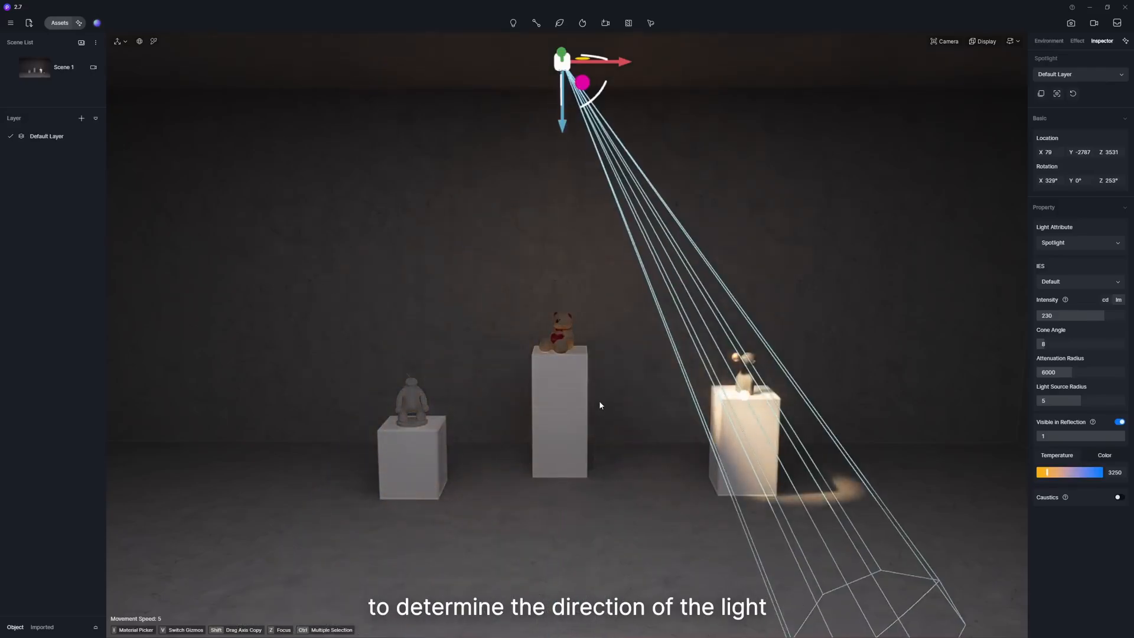
pyautogui.click(1047, 40)
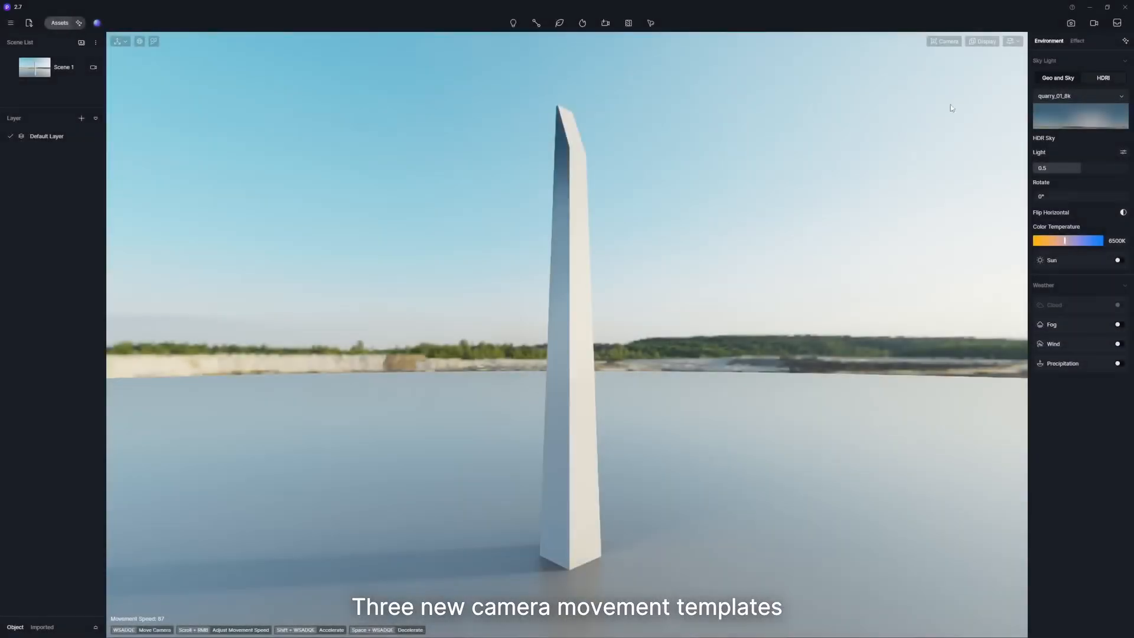
# - Apply the spiral camera template around the obelisk and set its path parameter to 500
pyautogui.click(1093, 22)
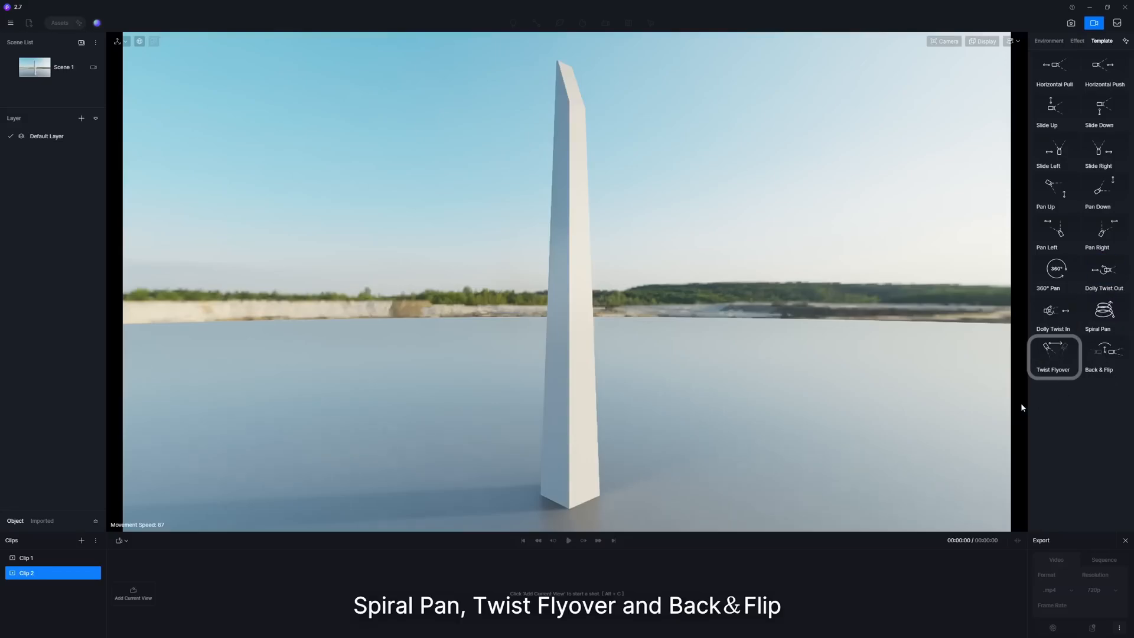
pyautogui.click(1102, 354)
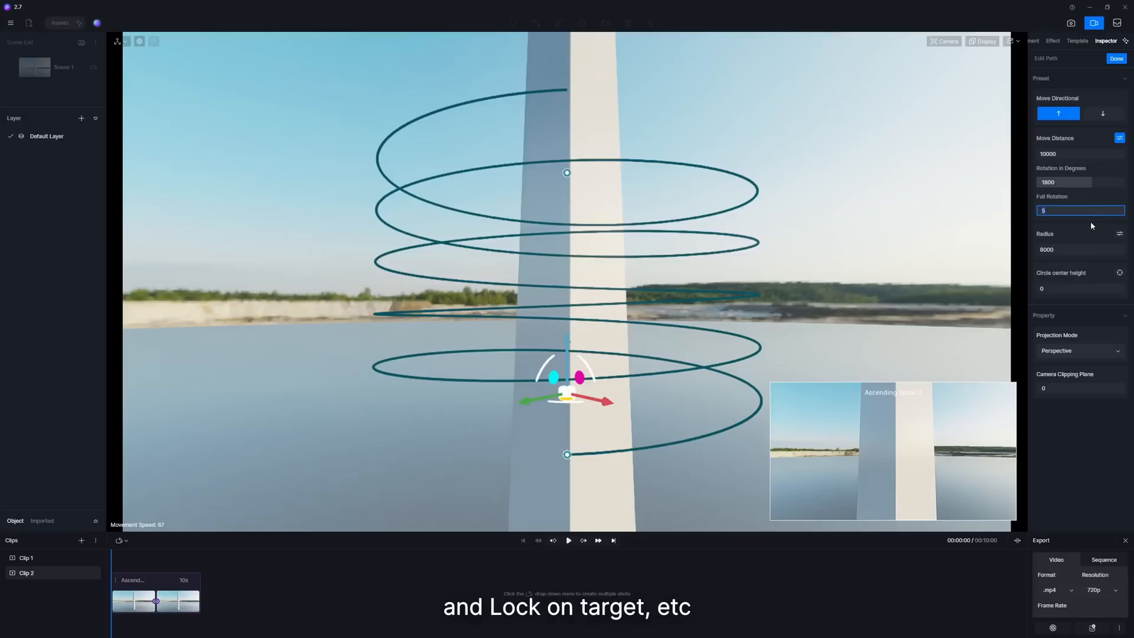
pyautogui.write('500')
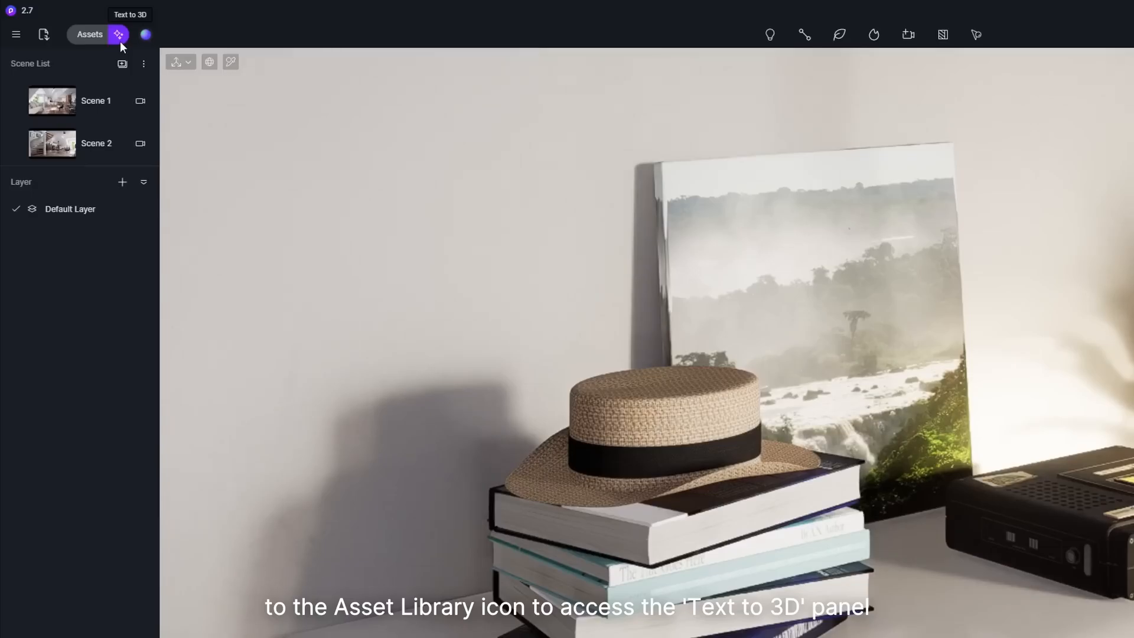
# - Generate a Cartoon-style 'Black-and-white panda figurine, cute toy' model and place it beside the books
pyautogui.click(118, 34)
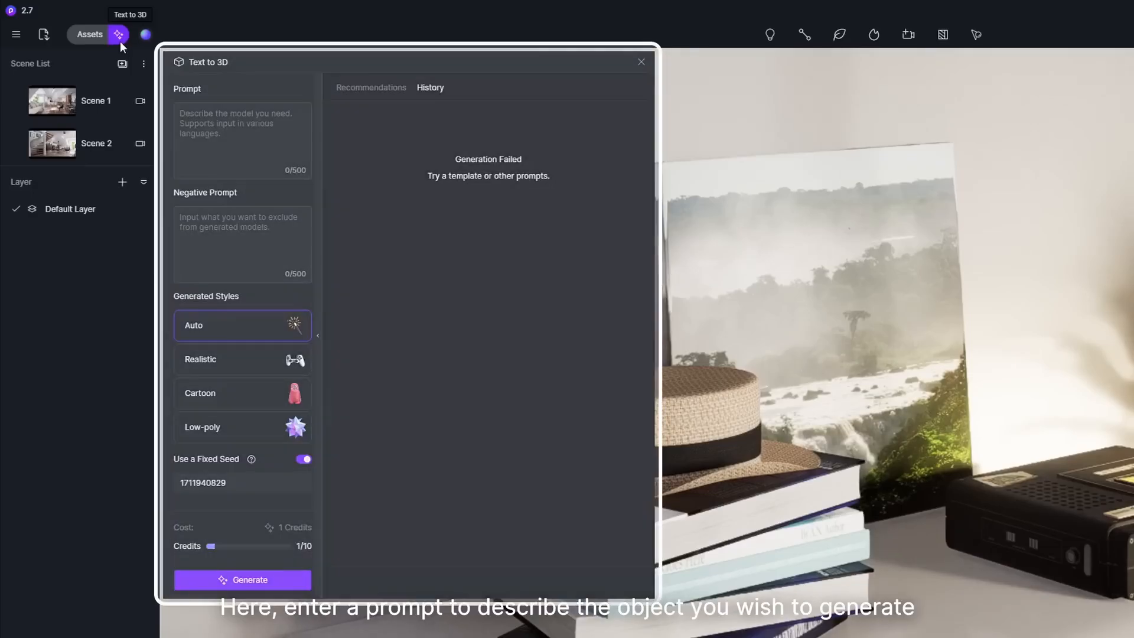
pyautogui.click(243, 141)
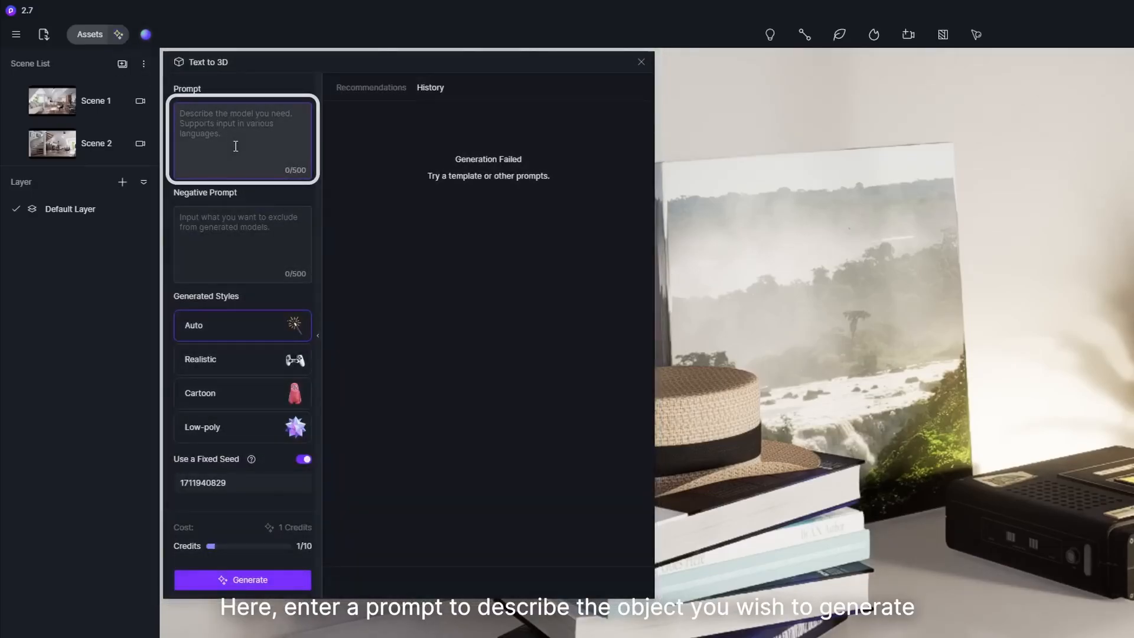
pyautogui.write('Black-and-white panda figurine , cute toy')
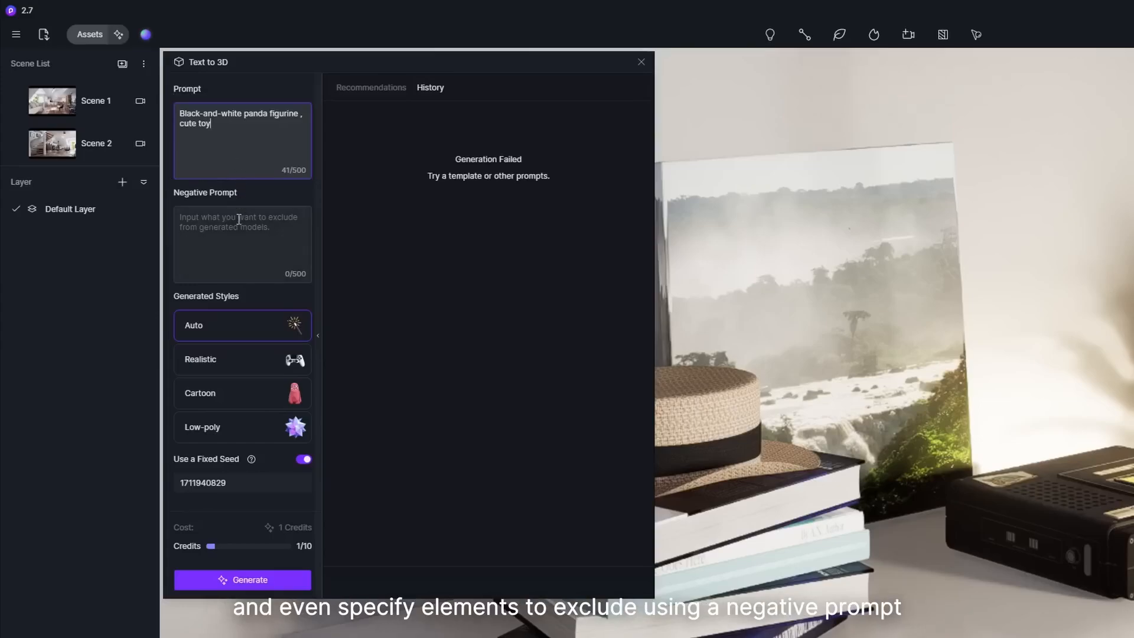
pyautogui.click(242, 244)
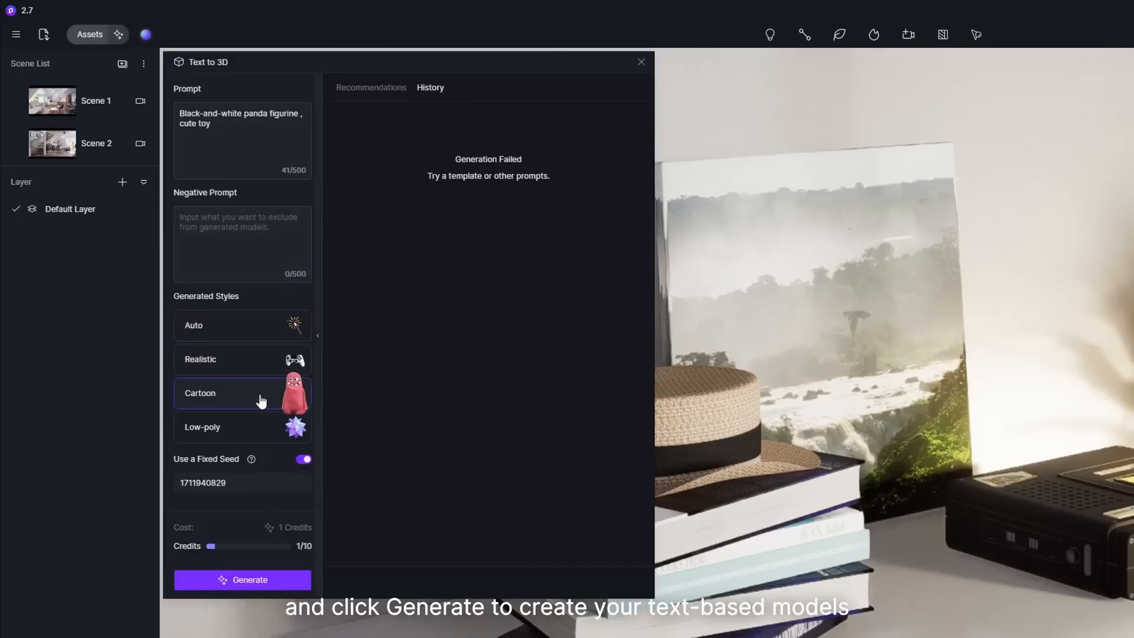
pyautogui.click(241, 579)
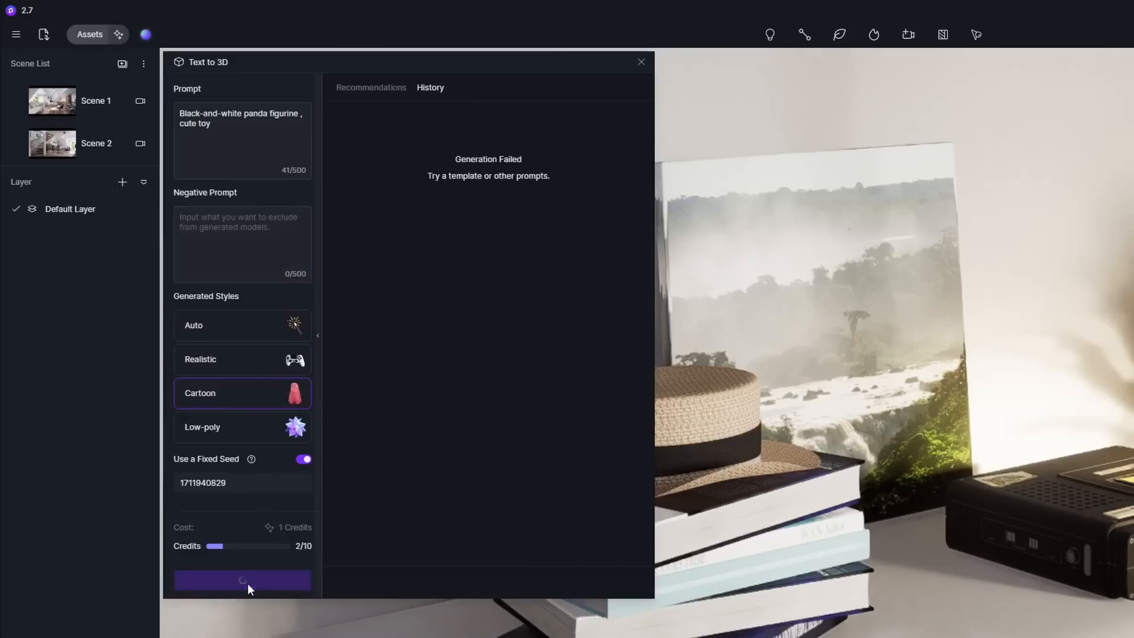
pyautogui.click(242, 580)
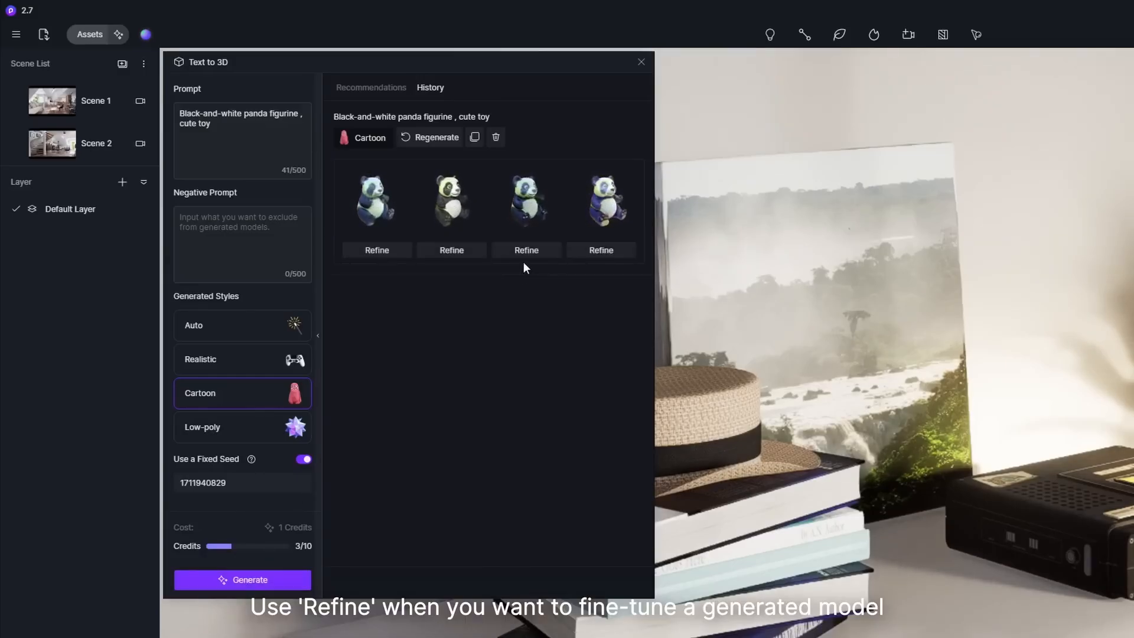
pyautogui.click(525, 249)
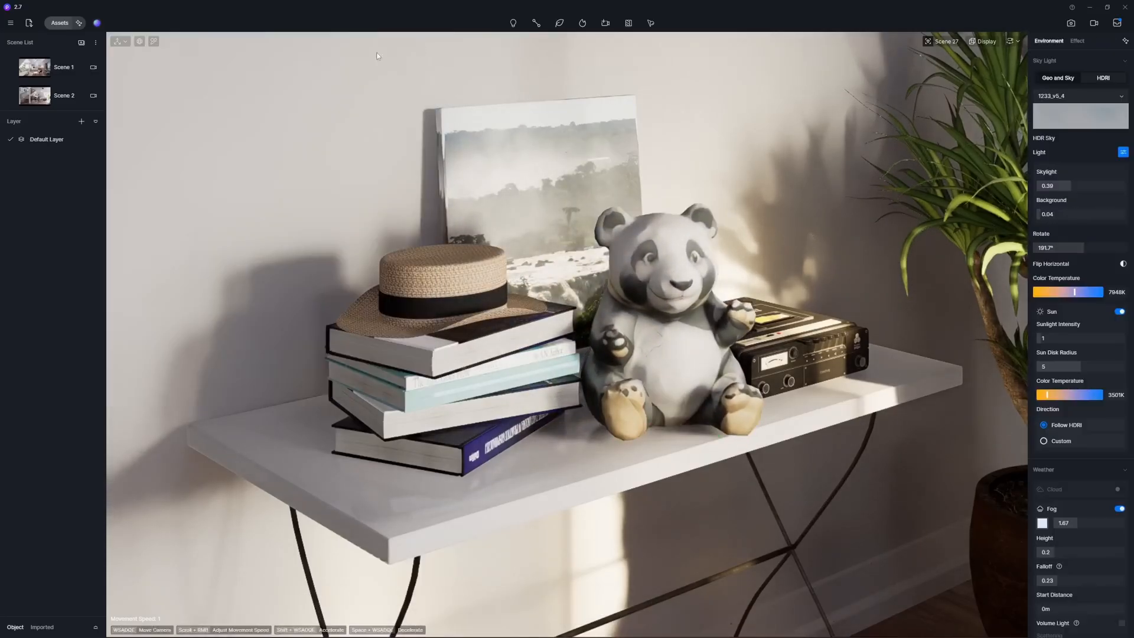
pyautogui.click(64, 94)
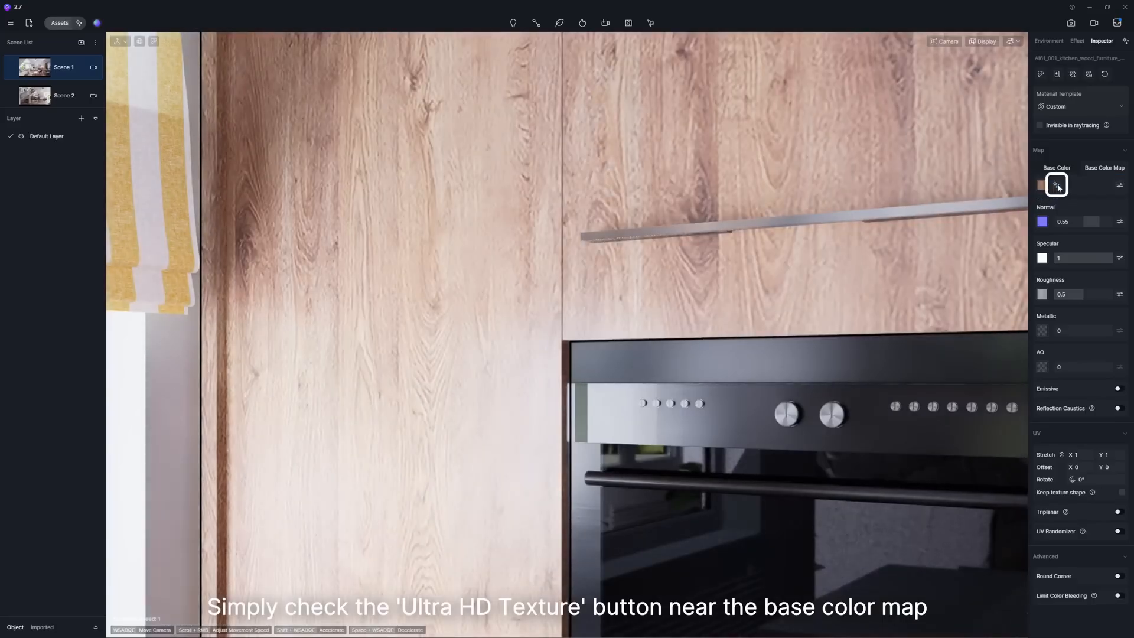
# - Apply Ultra HD Texture to the cabinet's wood base color map
pyautogui.click(1056, 184)
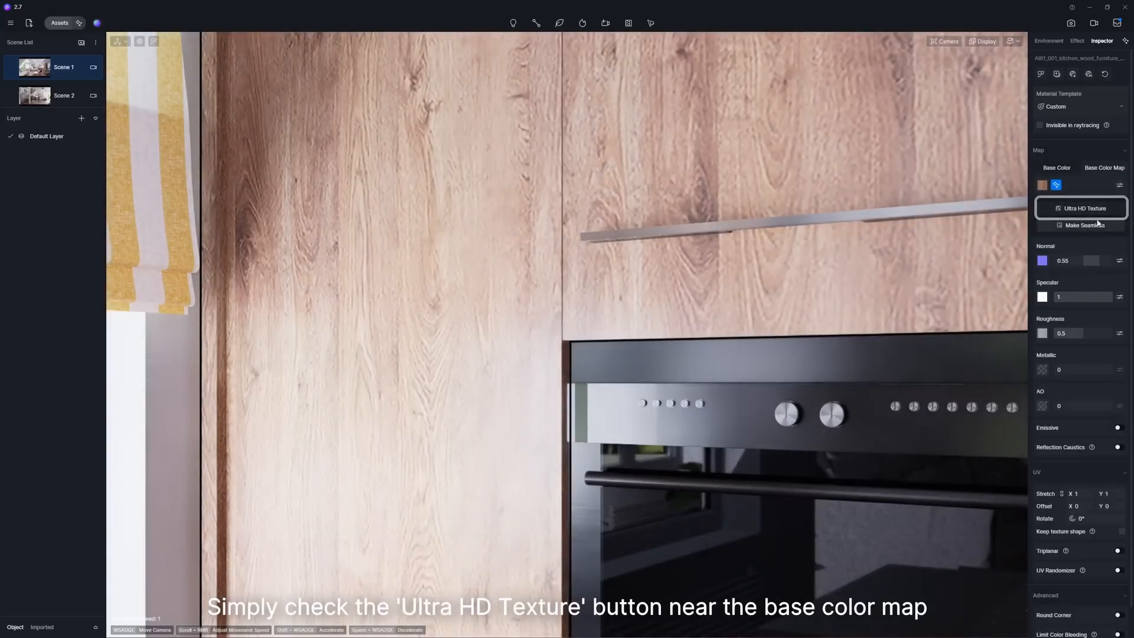
pyautogui.click(1083, 208)
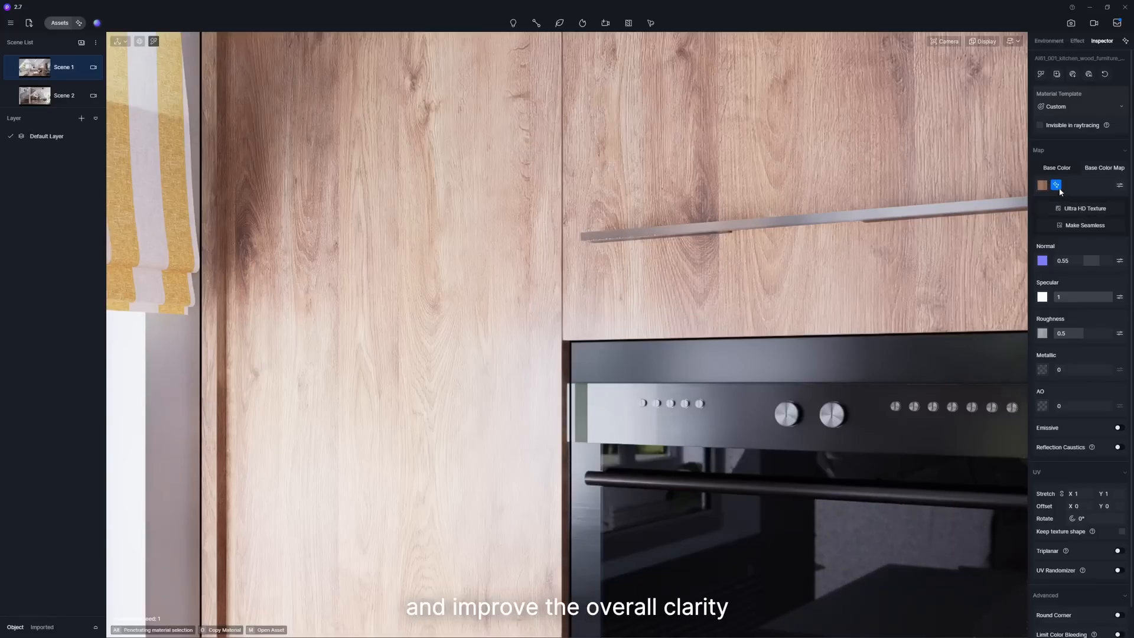
pyautogui.click(1048, 41)
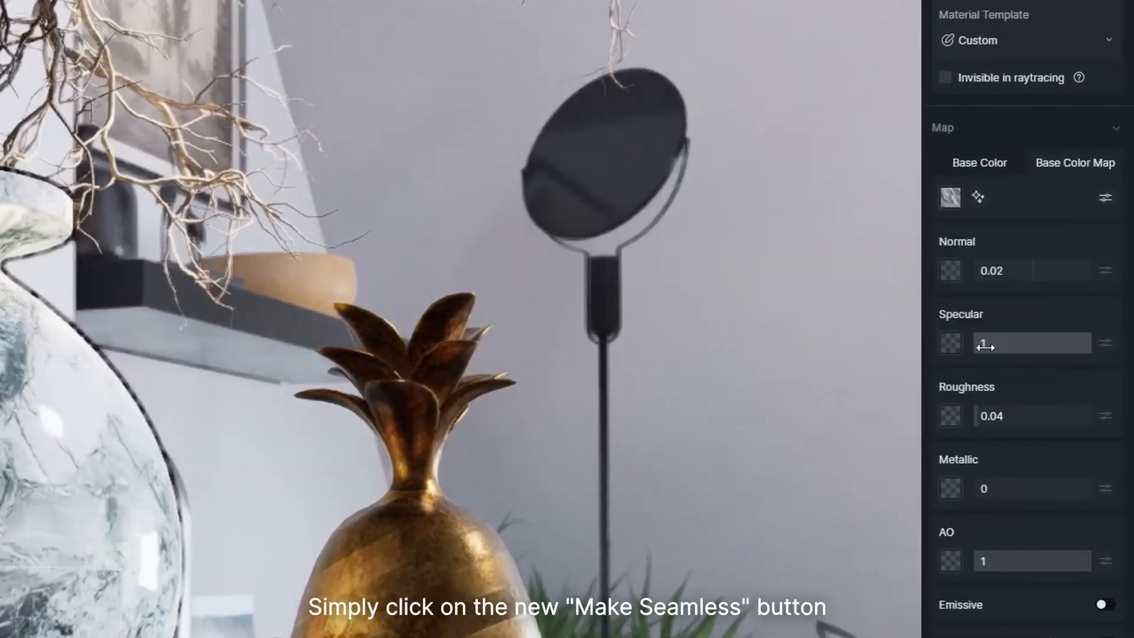
# - Run AI Make Seamless on the marble vase's base color map and accept the result
pyautogui.click(977, 196)
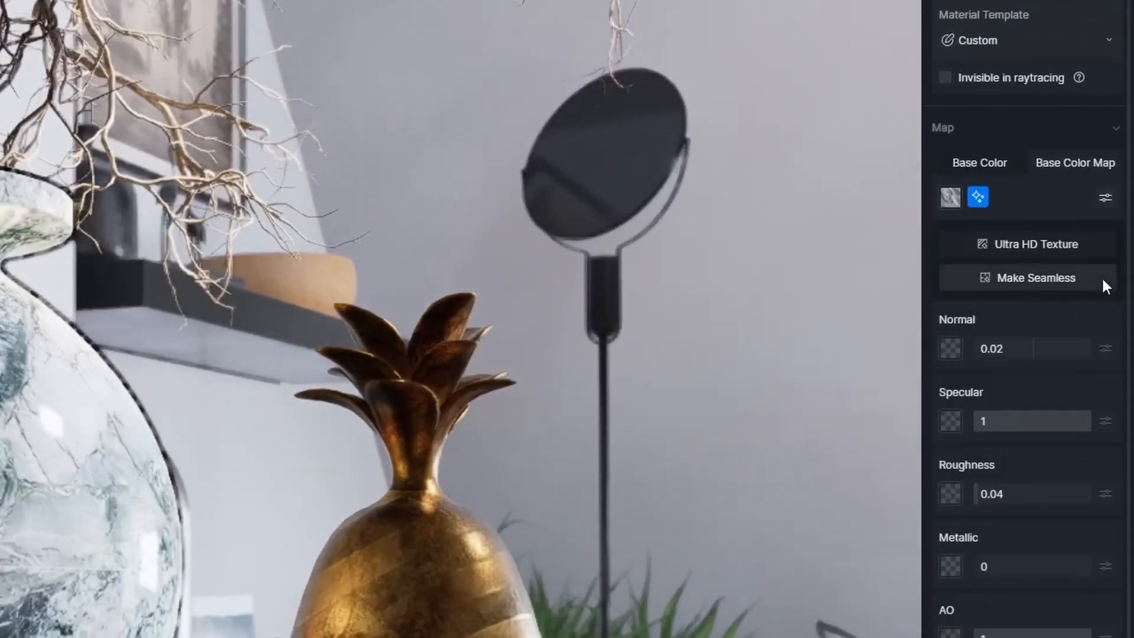
pyautogui.click(1027, 277)
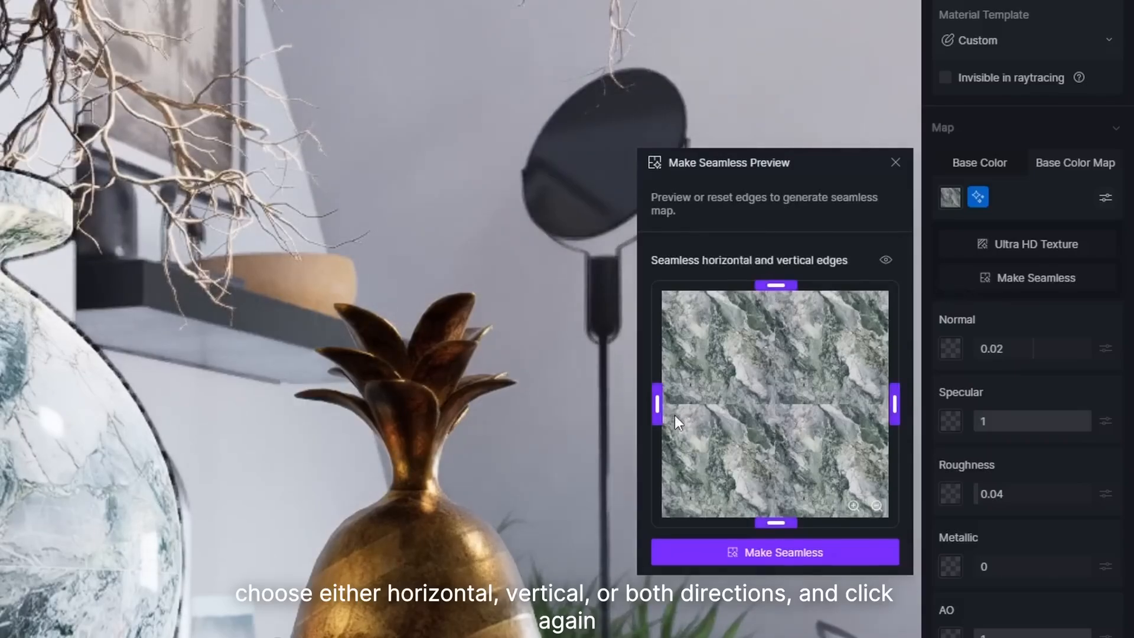
pyautogui.click(774, 552)
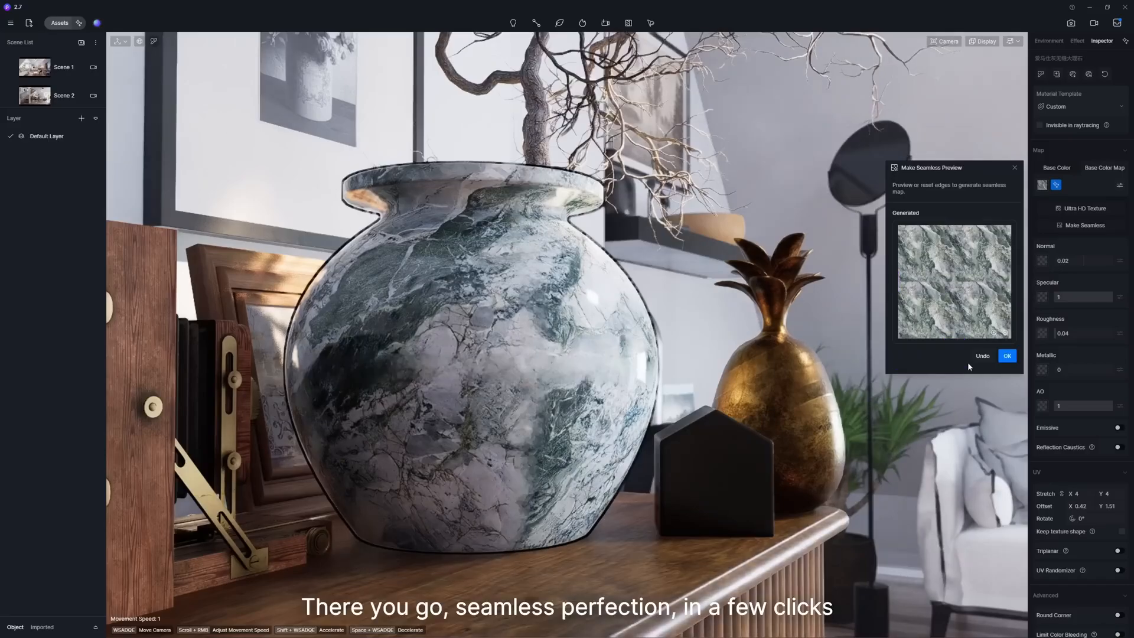
pyautogui.click(1006, 355)
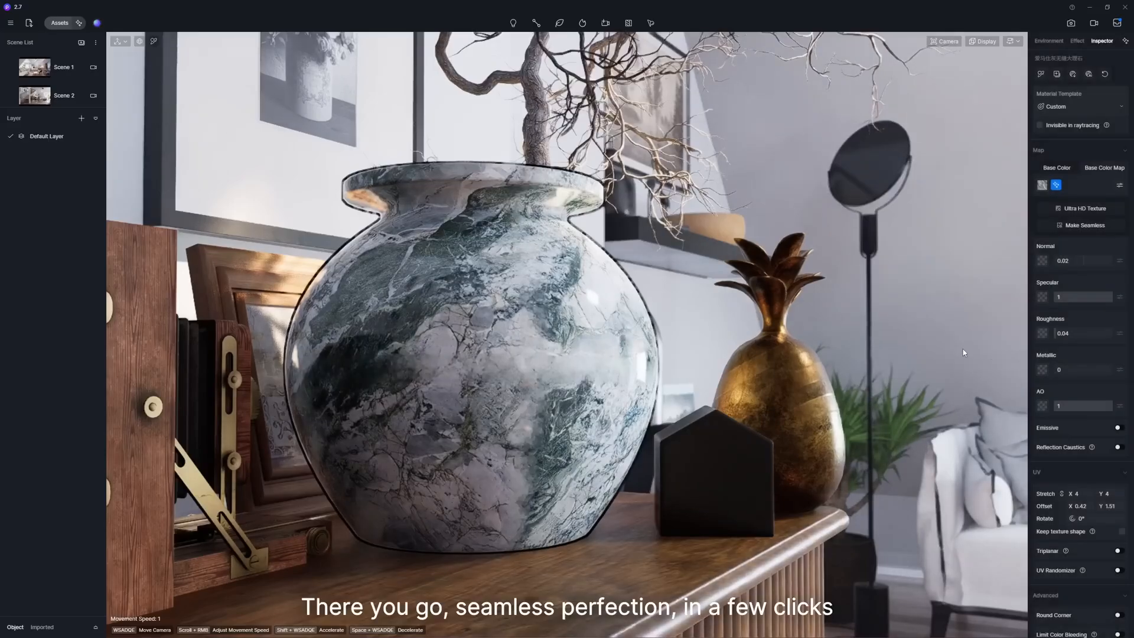
pyautogui.click(1047, 40)
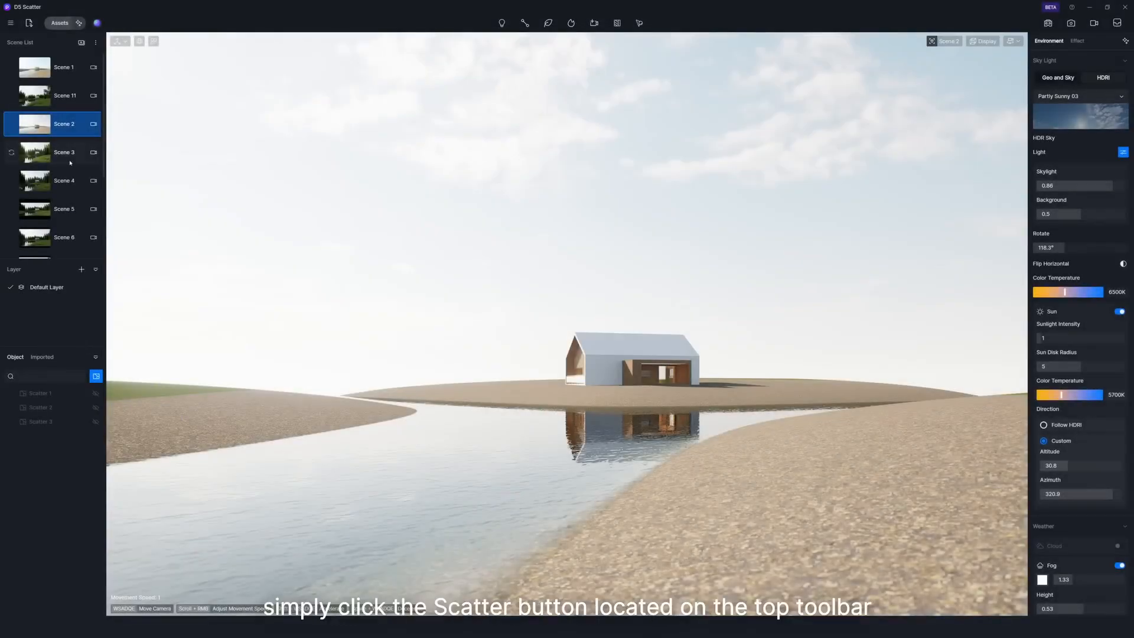
# - Create a scatter area on the ground between the river banks
pyautogui.click(638, 22)
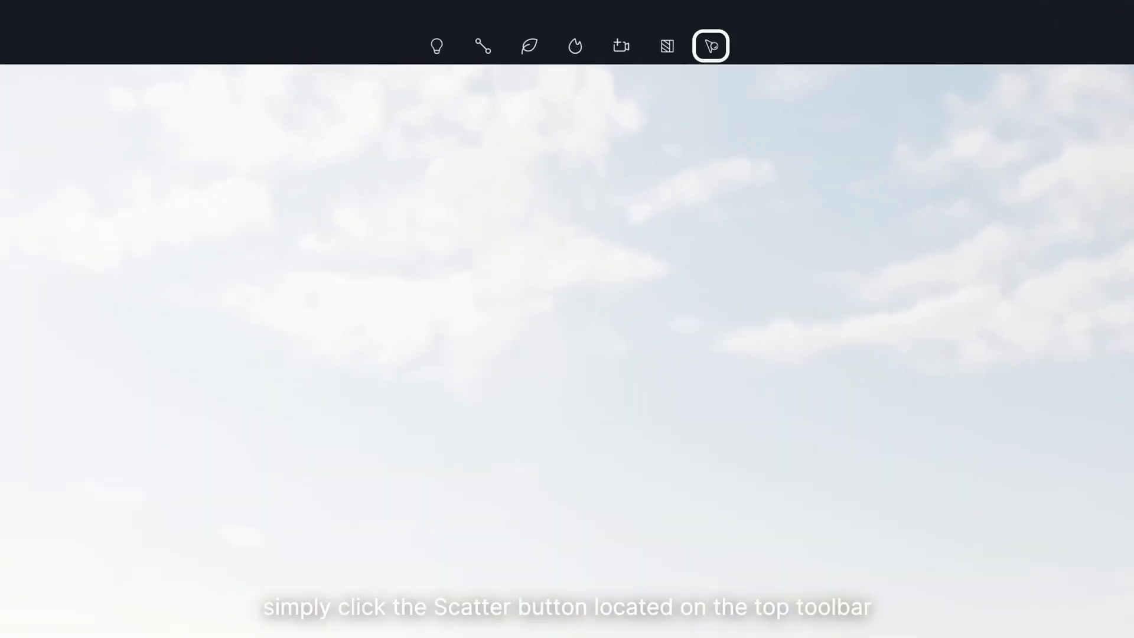
pyautogui.click(709, 45)
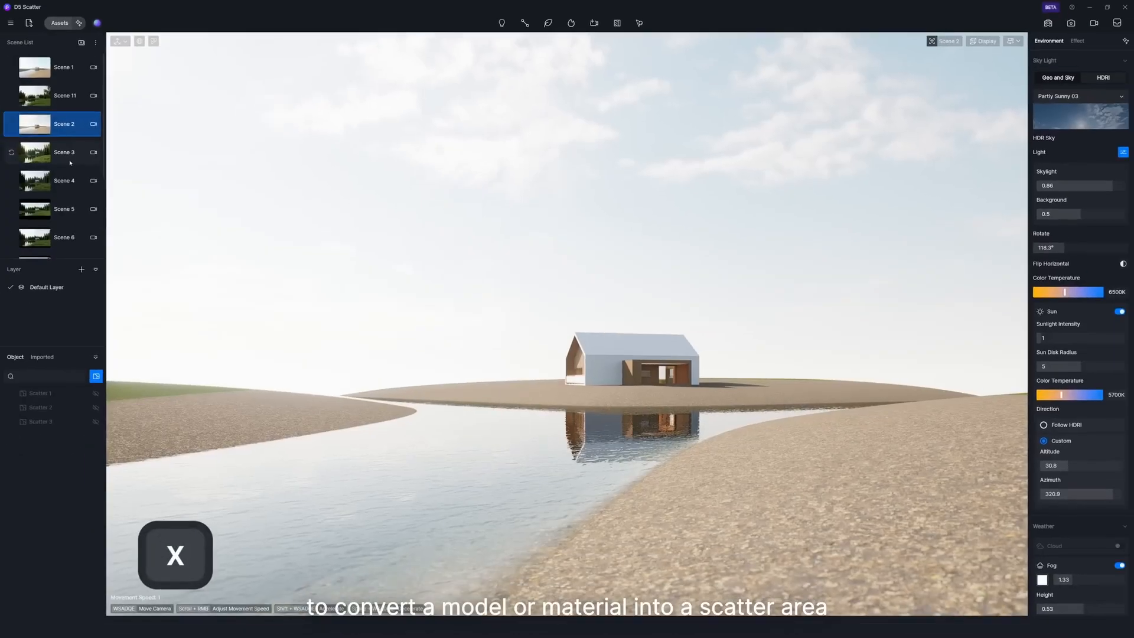
pyautogui.click(609, 382)
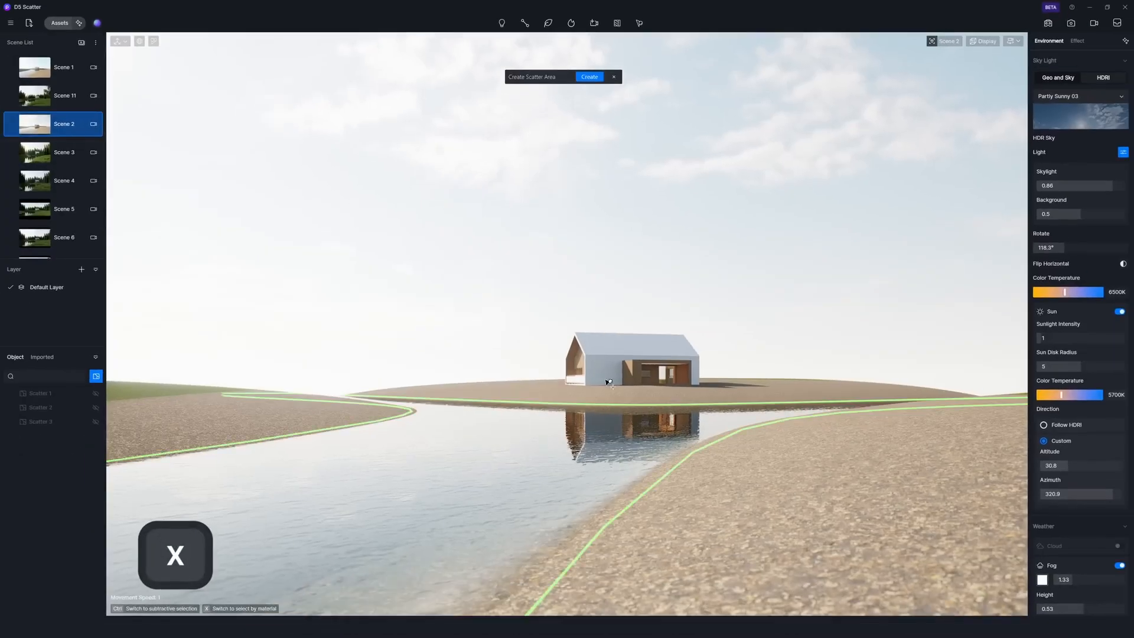
pyautogui.click(588, 77)
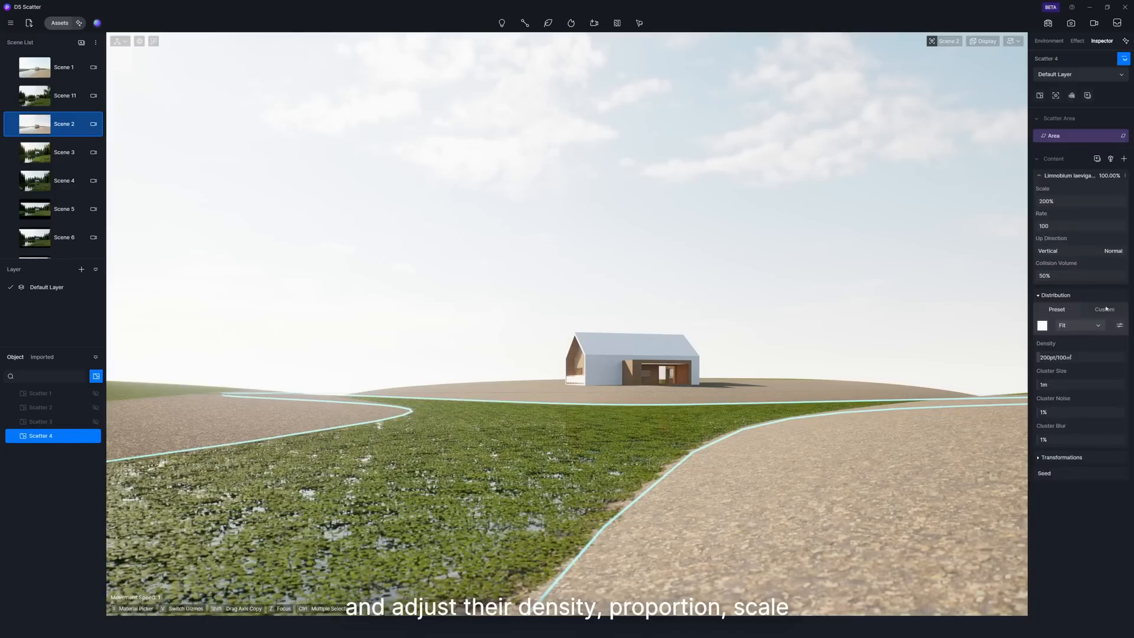
pyautogui.click(1104, 310)
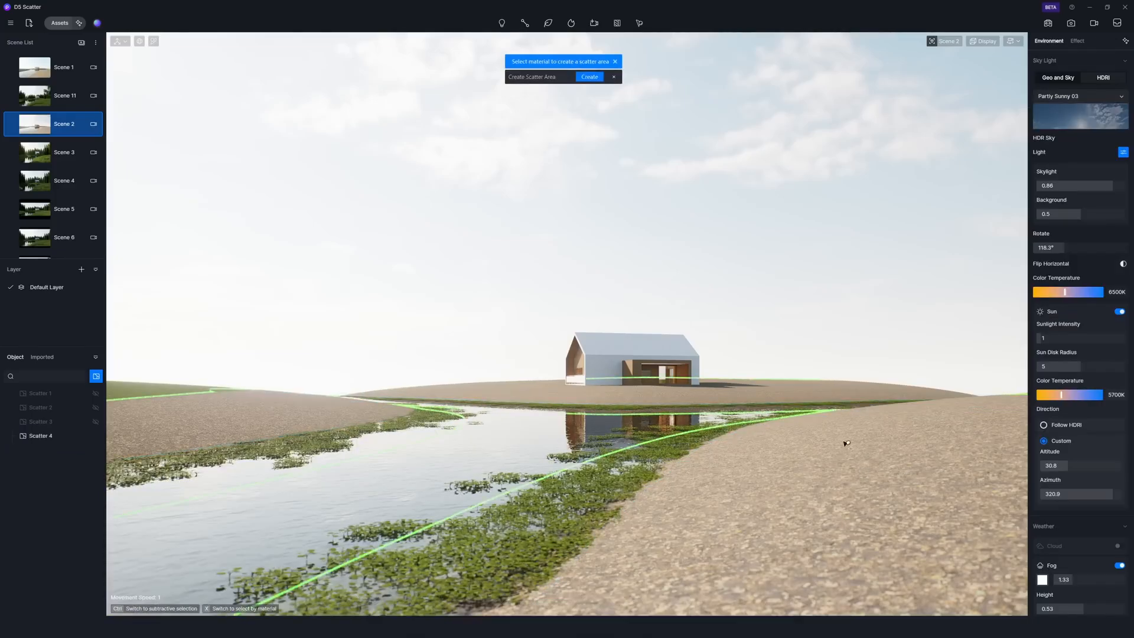
# - Create a scatter area on the grass and fill it with Abies nordmanniana fir trees
pyautogui.click(588, 77)
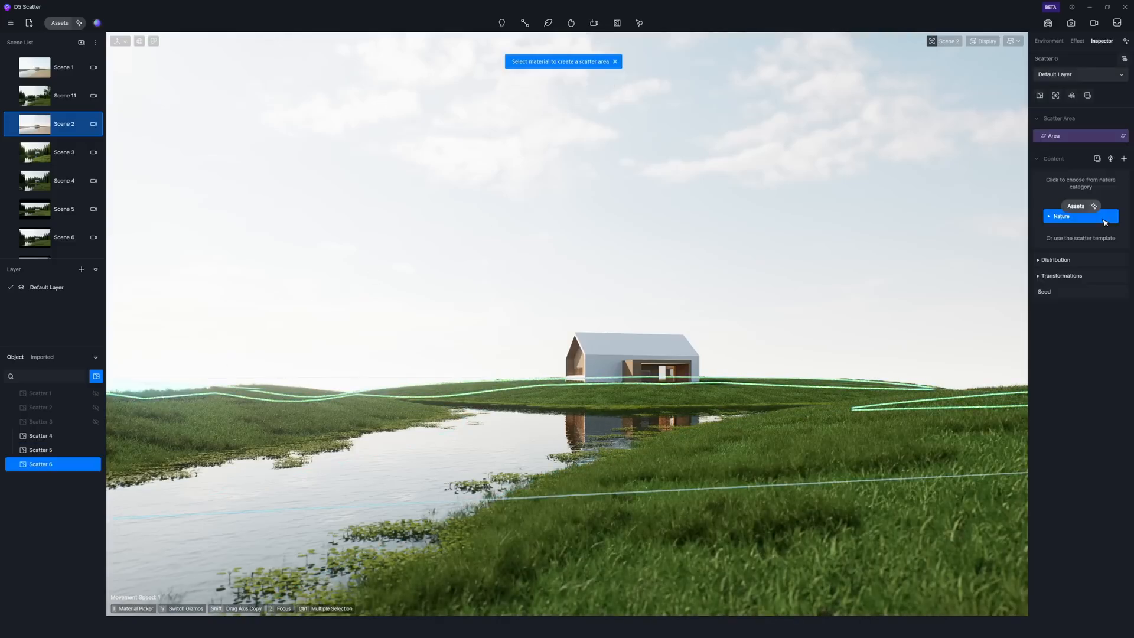
pyautogui.click(1060, 216)
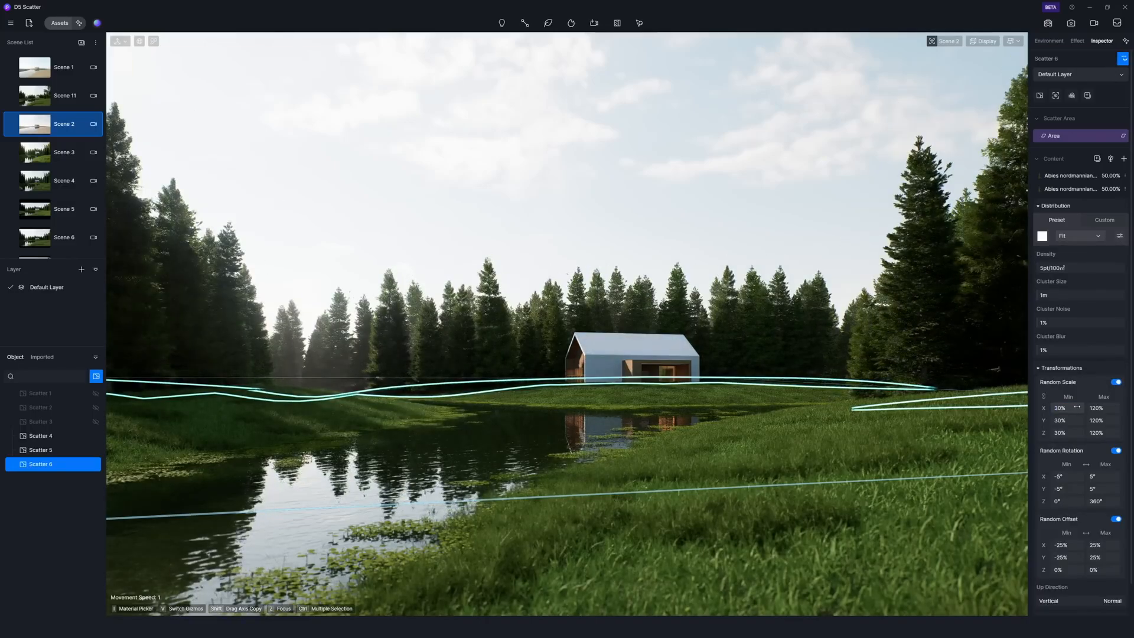
pyautogui.click(1047, 41)
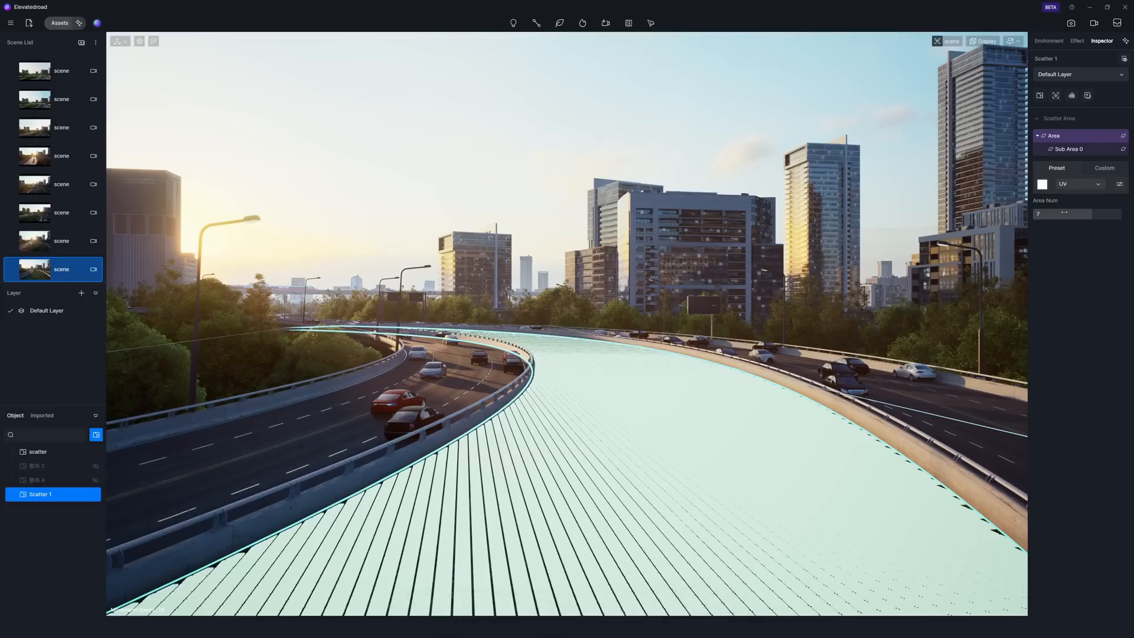
# - Apply a division preset to the road's scatter area and fill sub-areas with shrubs, hedges, flowers
pyautogui.click(1041, 184)
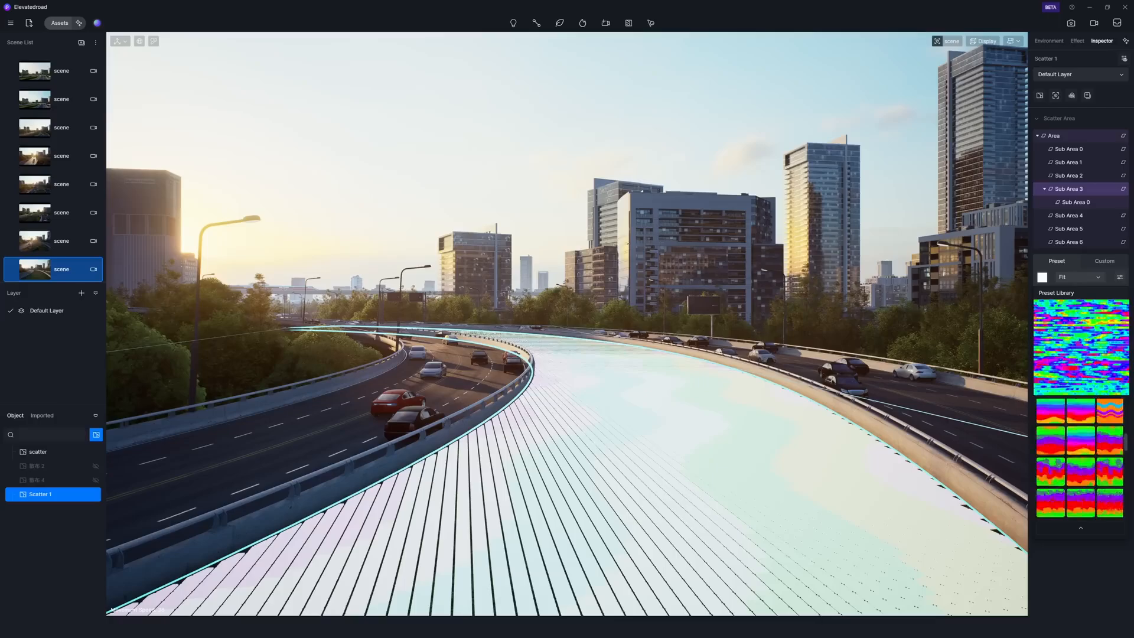
pyautogui.click(1069, 148)
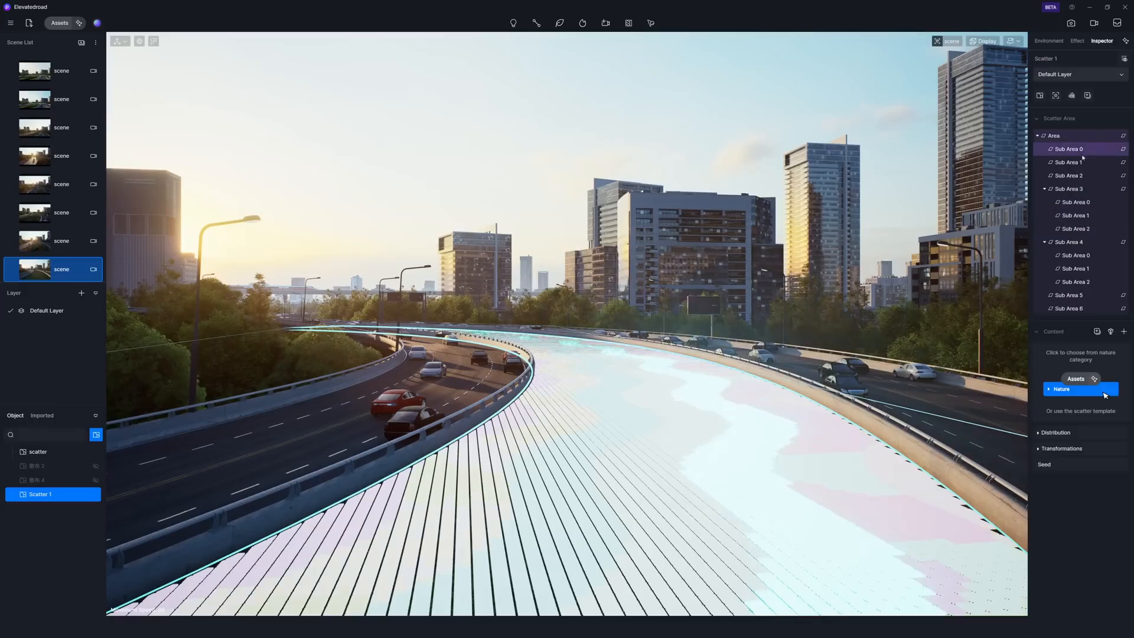
pyautogui.click(1070, 162)
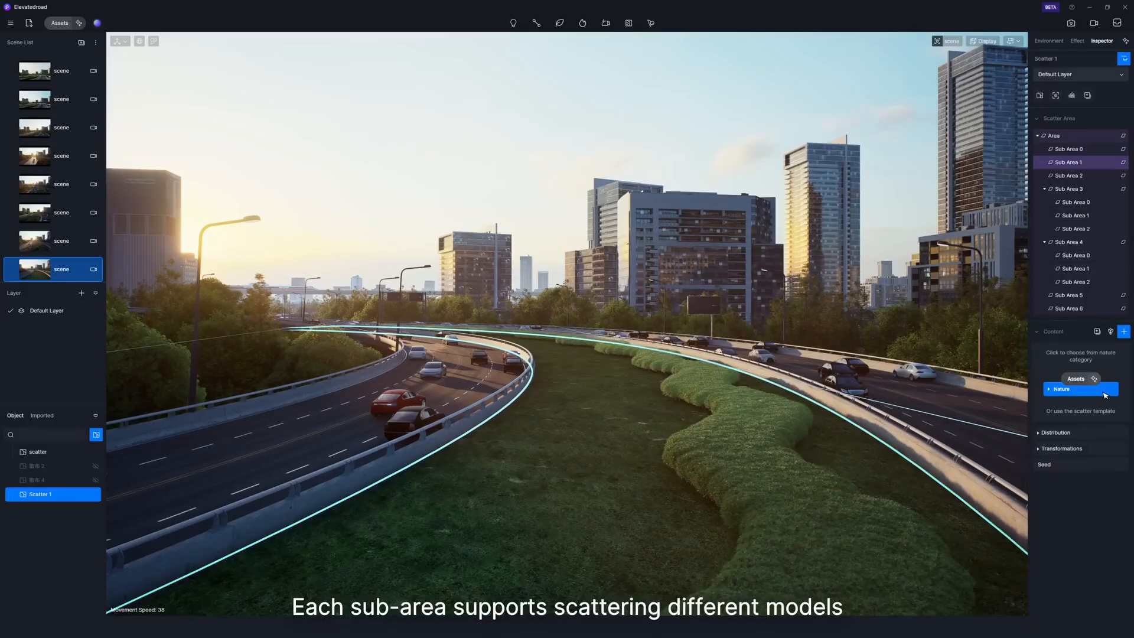
pyautogui.click(1069, 175)
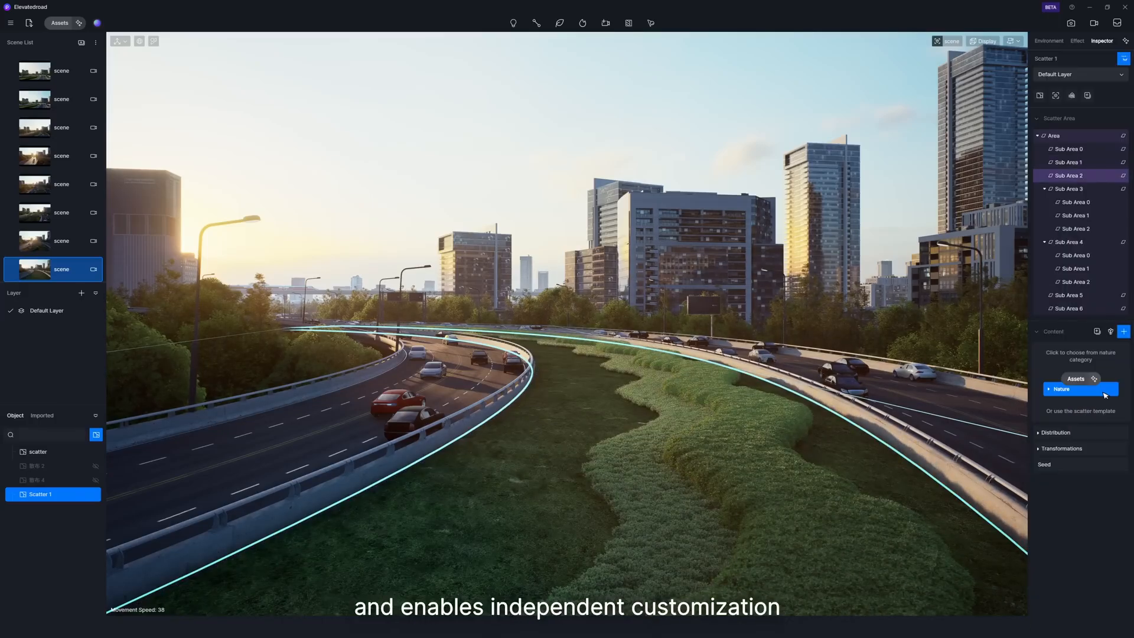
pyautogui.click(1073, 202)
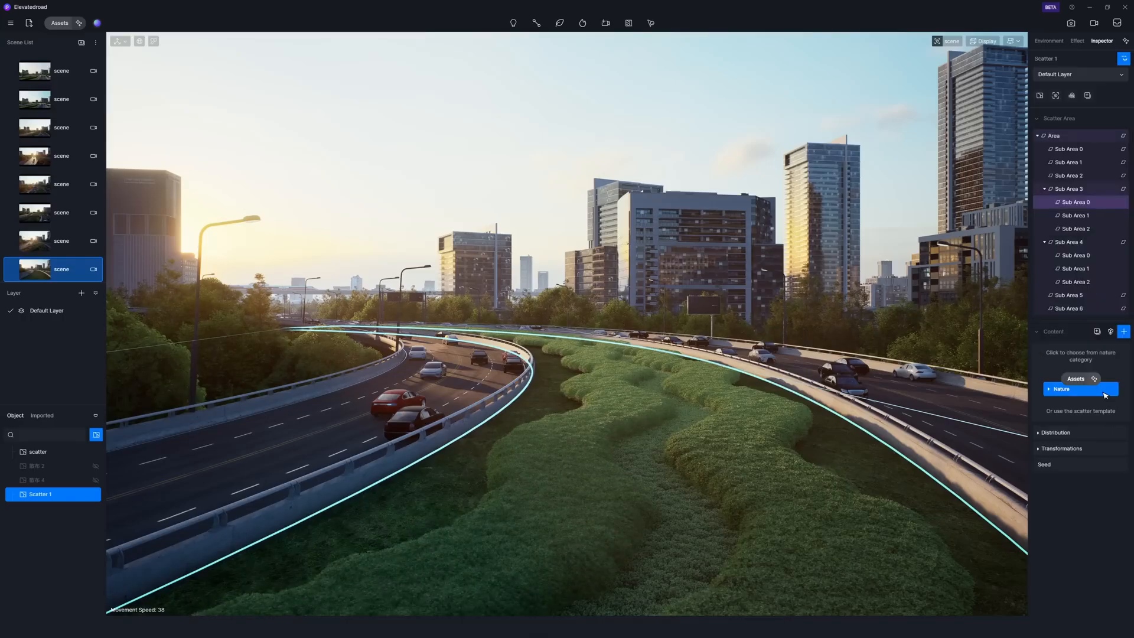
pyautogui.click(1073, 228)
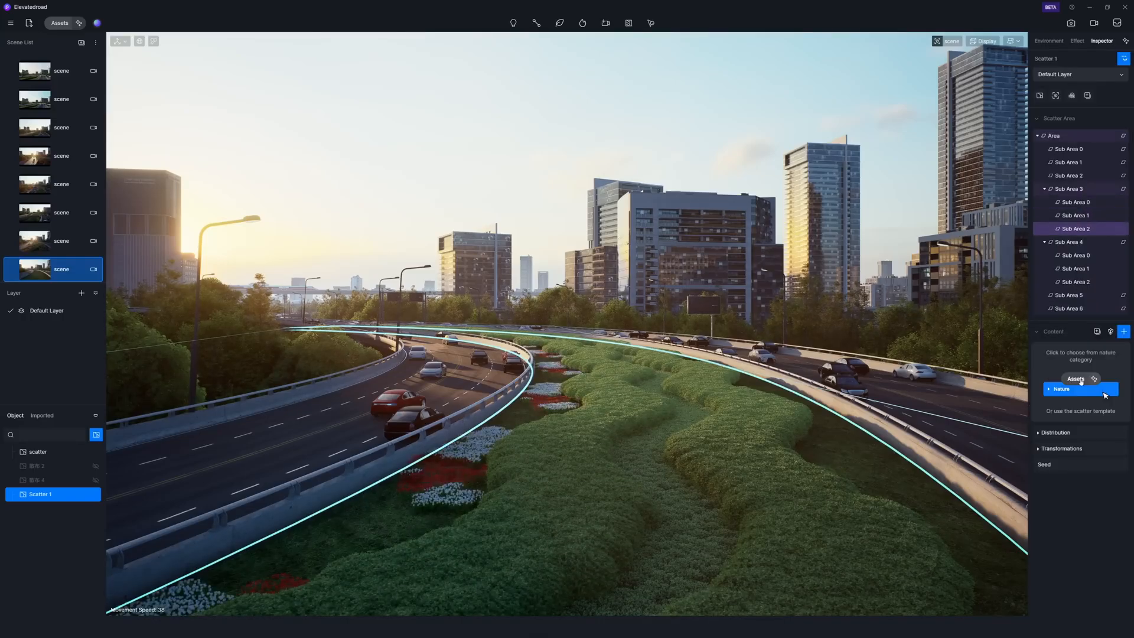
pyautogui.click(1075, 281)
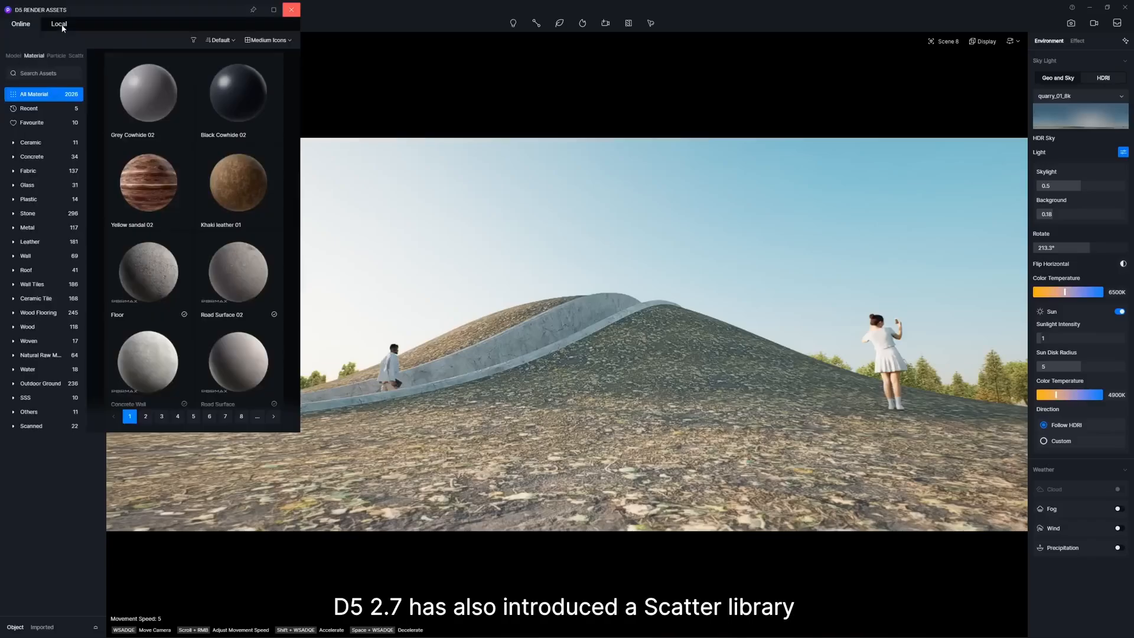
# - Switch the asset library to the Scatter category showing tree box presets
pyautogui.click(75, 55)
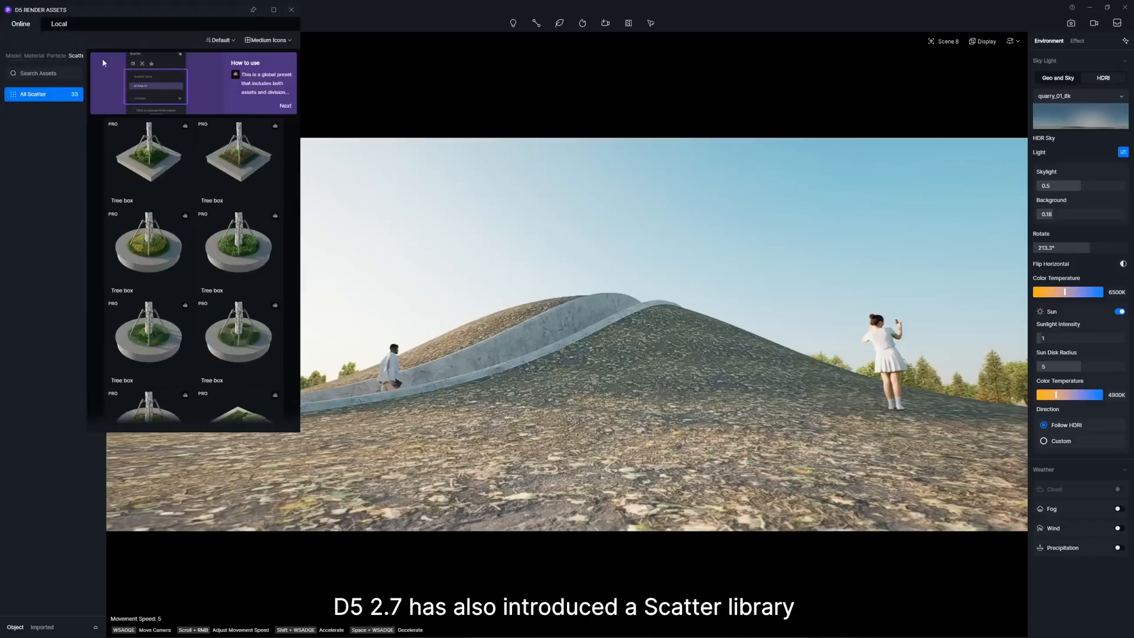
# - Scroll the Scatter preset list down to landscape presets like lawn and flower field
pyautogui.scroll(-3)
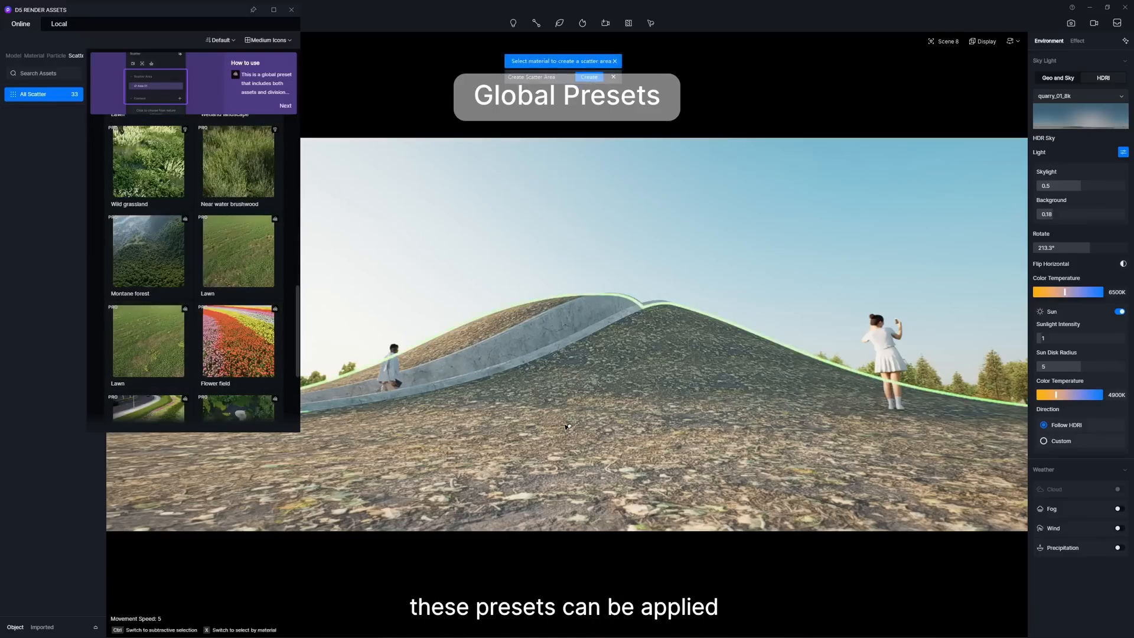
# - Create a scatter area on the hill and apply a planter scatter preset to the leaf-shaped planter
pyautogui.click(589, 78)
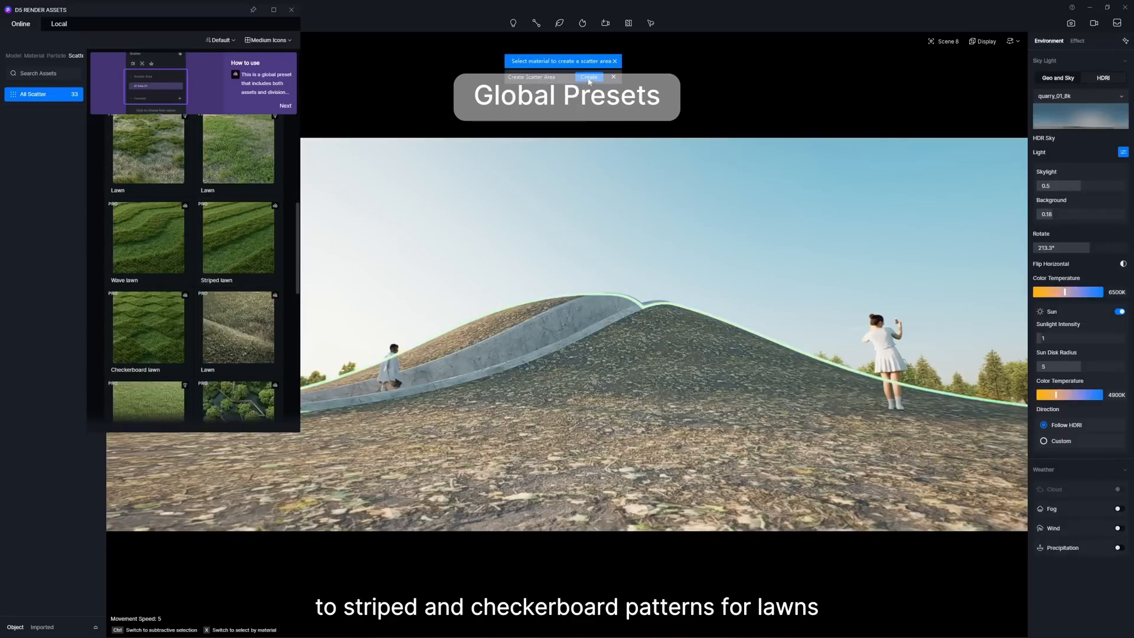
pyautogui.click(588, 77)
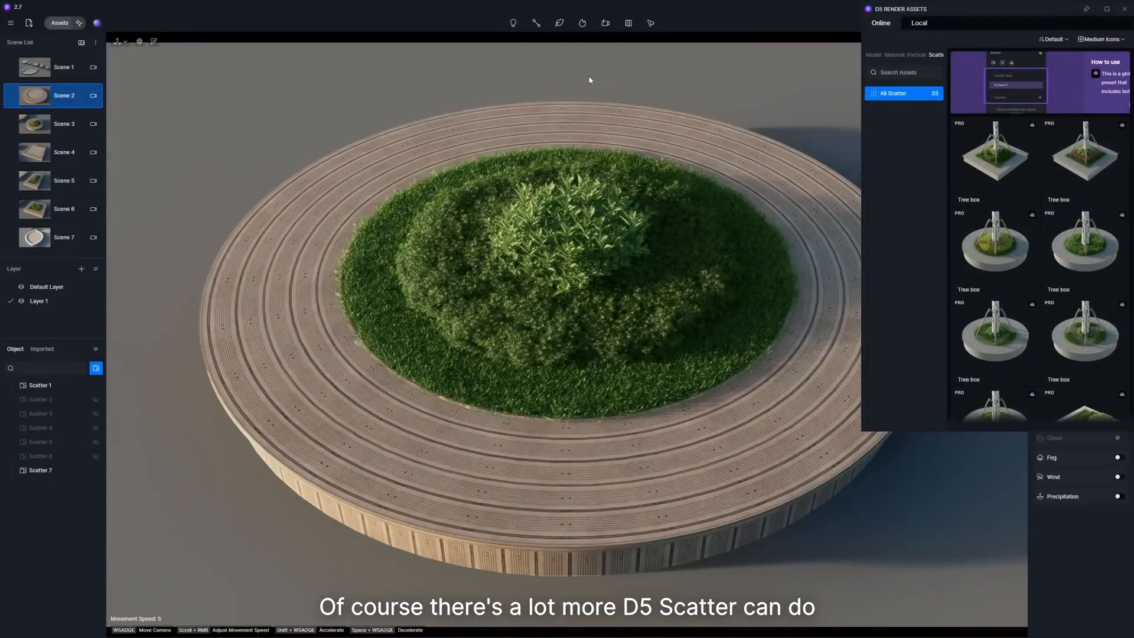
pyautogui.click(64, 152)
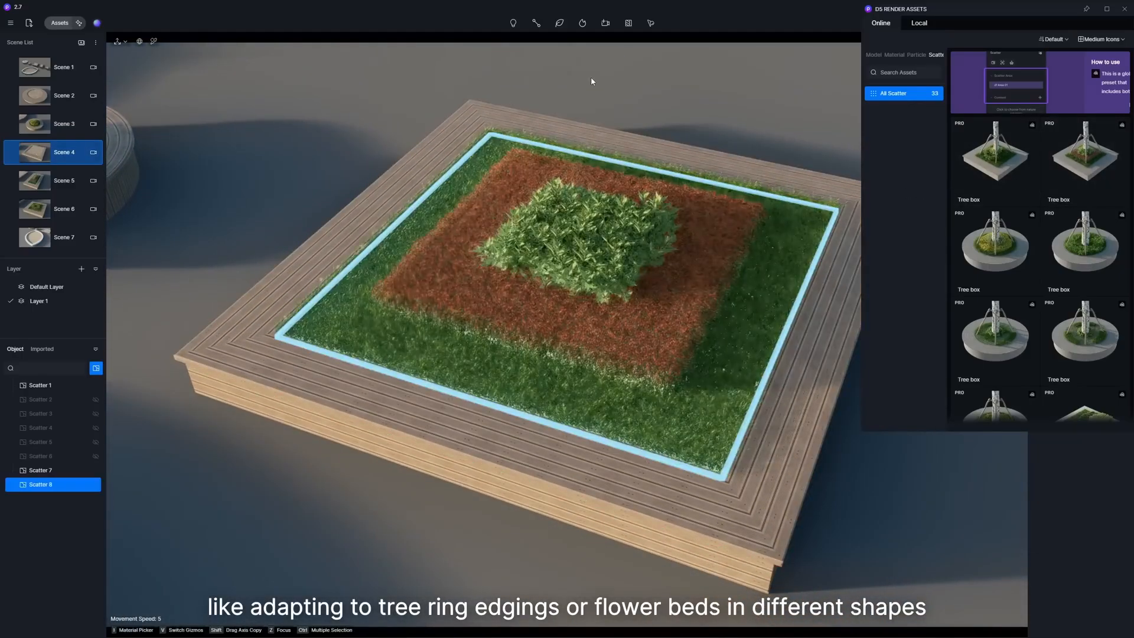
pyautogui.click(63, 180)
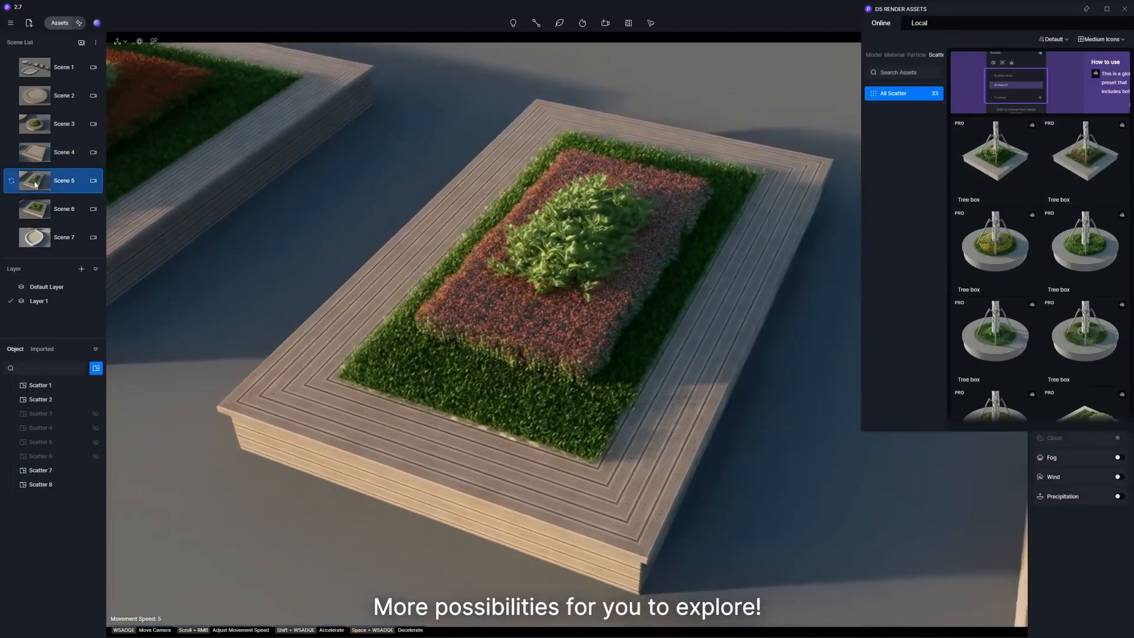
pyautogui.click(63, 237)
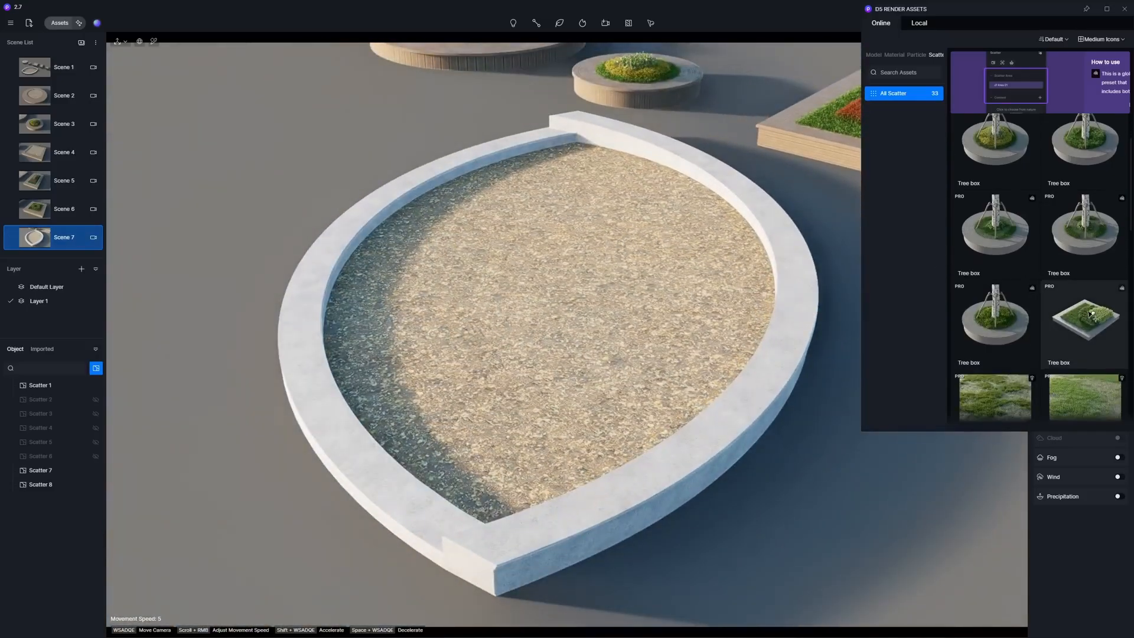
pyautogui.click(1082, 316)
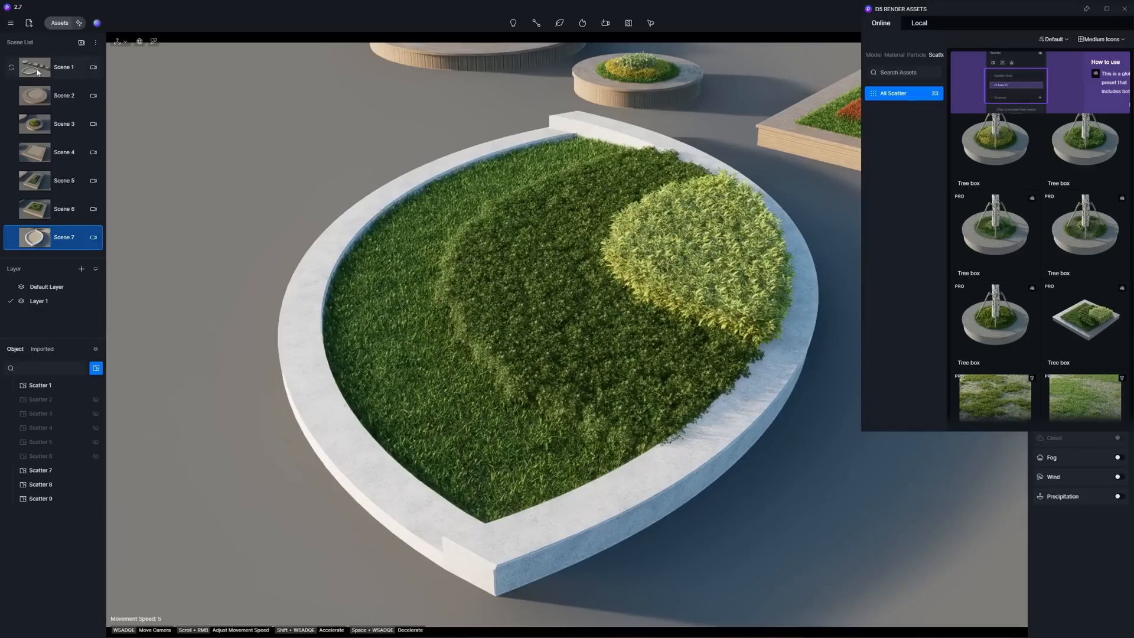
pyautogui.click(63, 67)
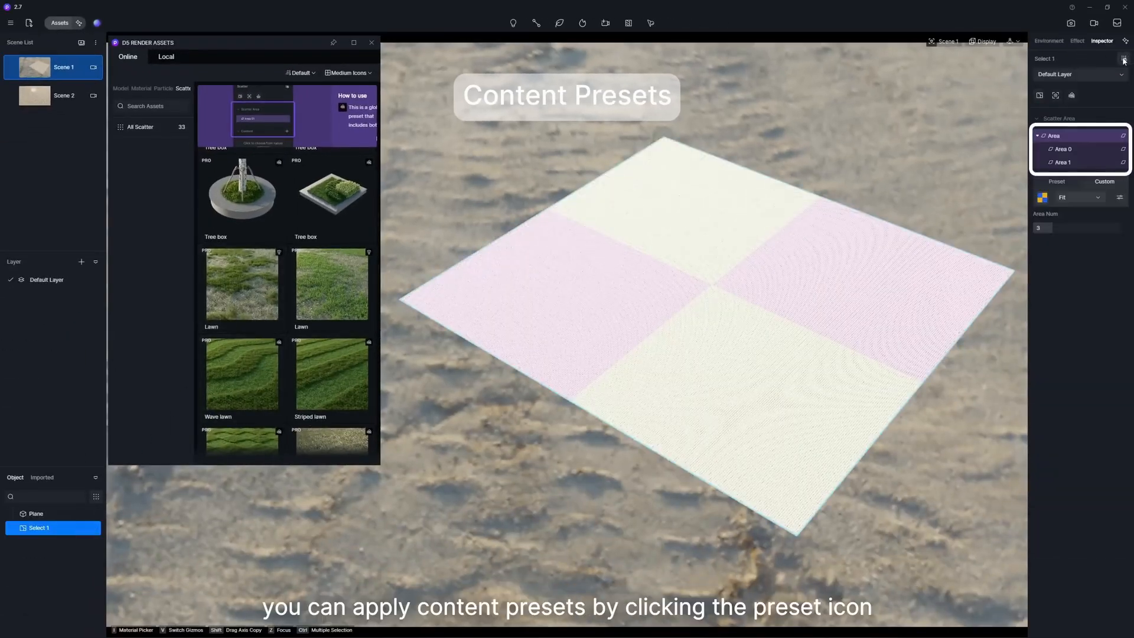
# - Divide the plane's scatter area, select the first sub-area, and fill it with Wild grassland
pyautogui.click(1123, 59)
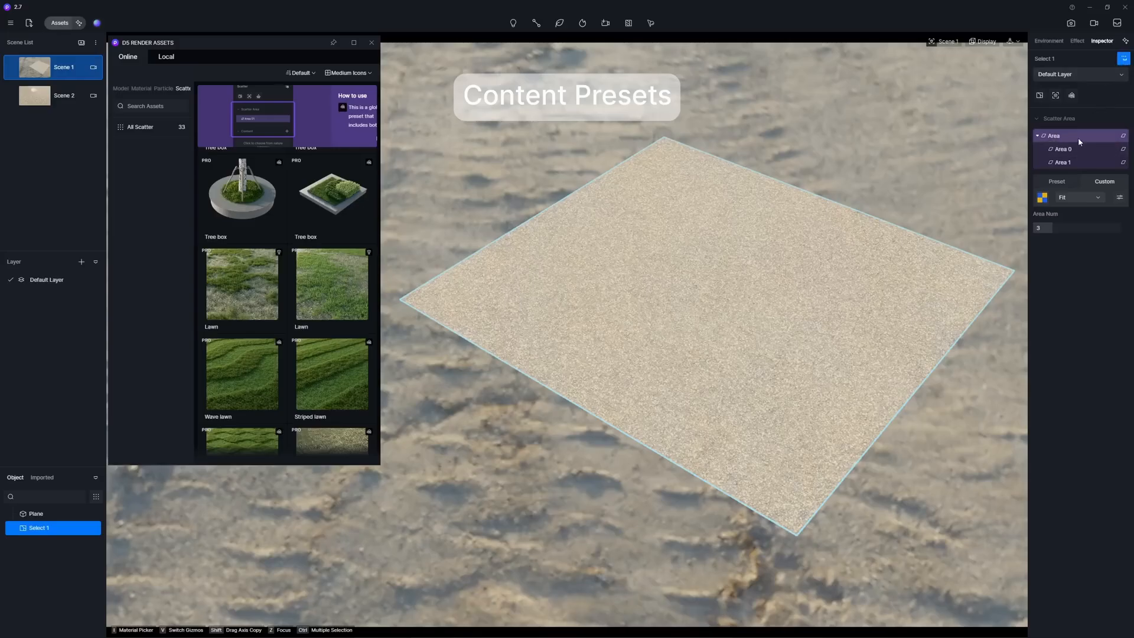
pyautogui.click(1063, 149)
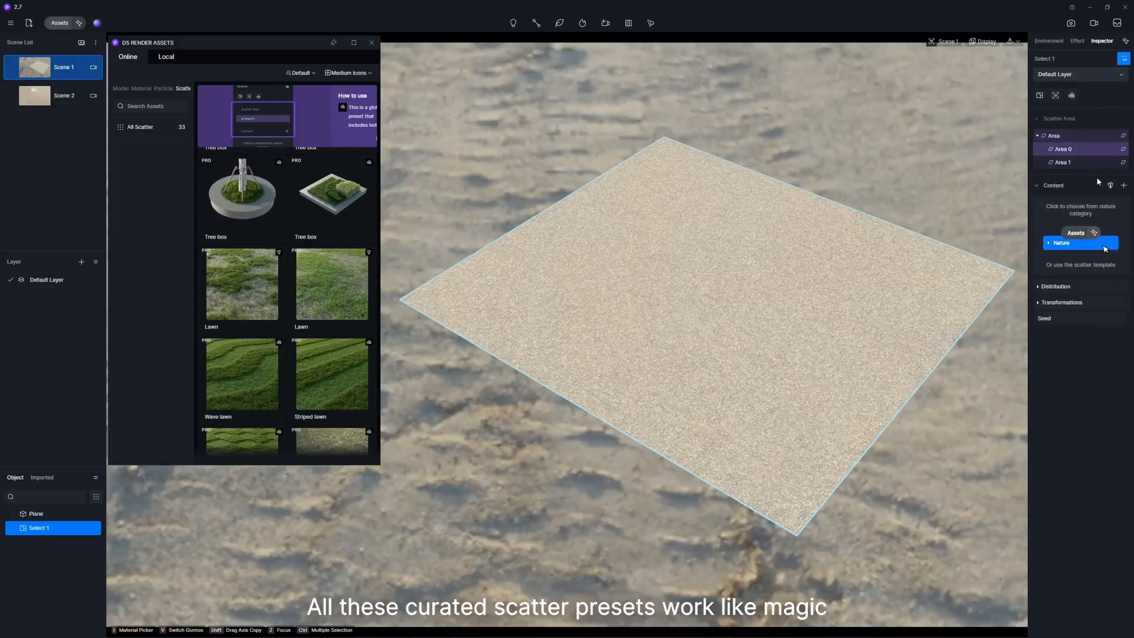
pyautogui.click(241, 284)
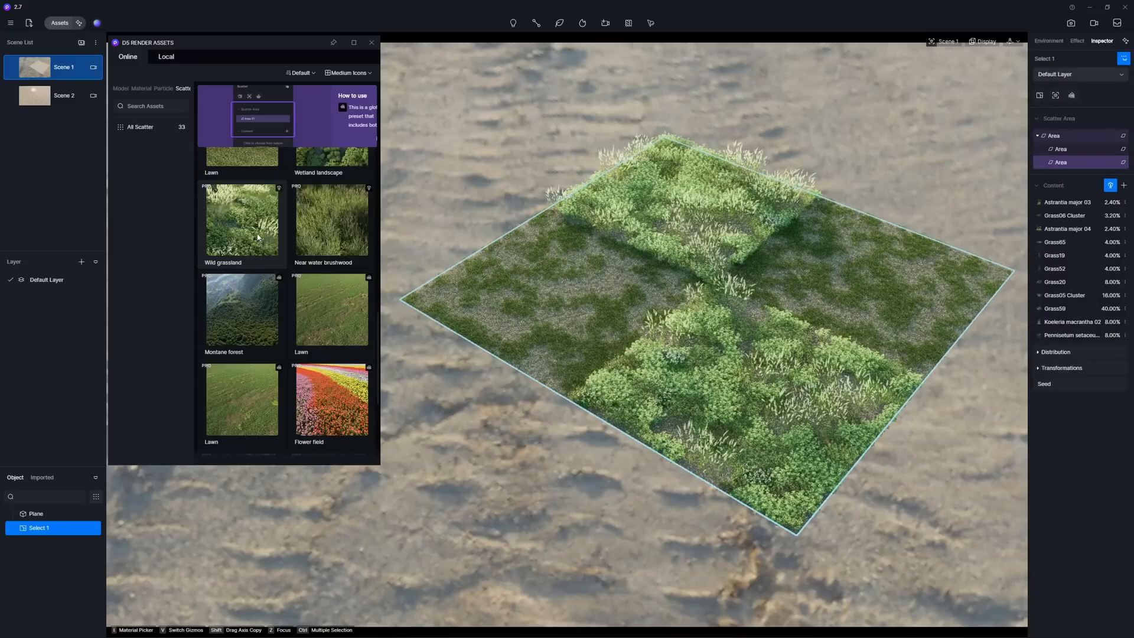
pyautogui.click(63, 95)
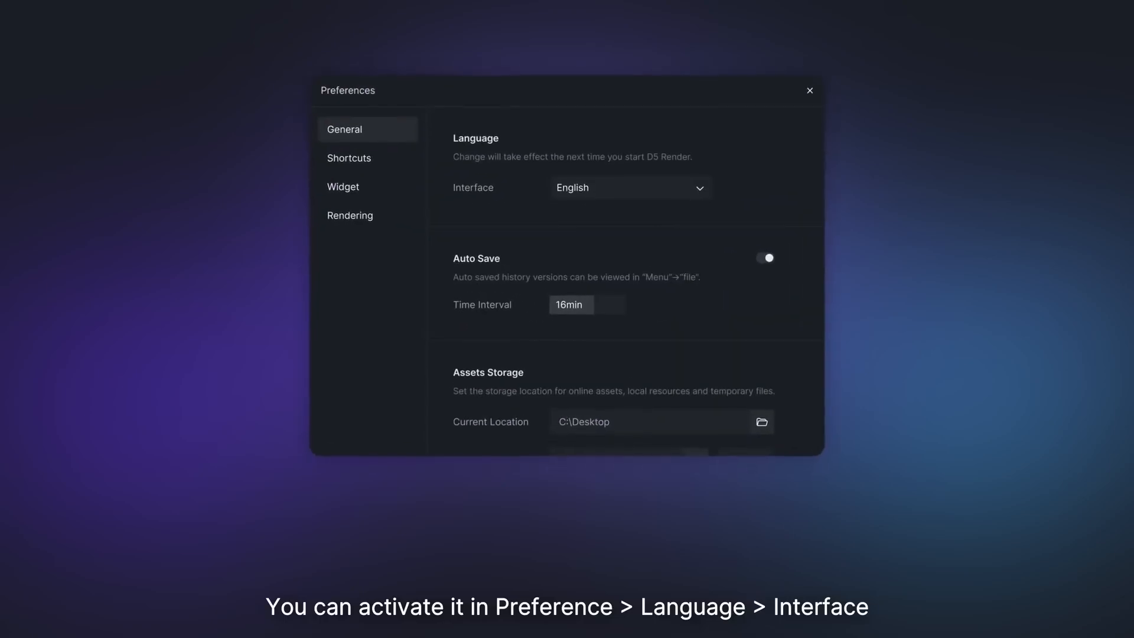
# - Choose Español from the interface language dropdown in Preferences
pyautogui.click(629, 187)
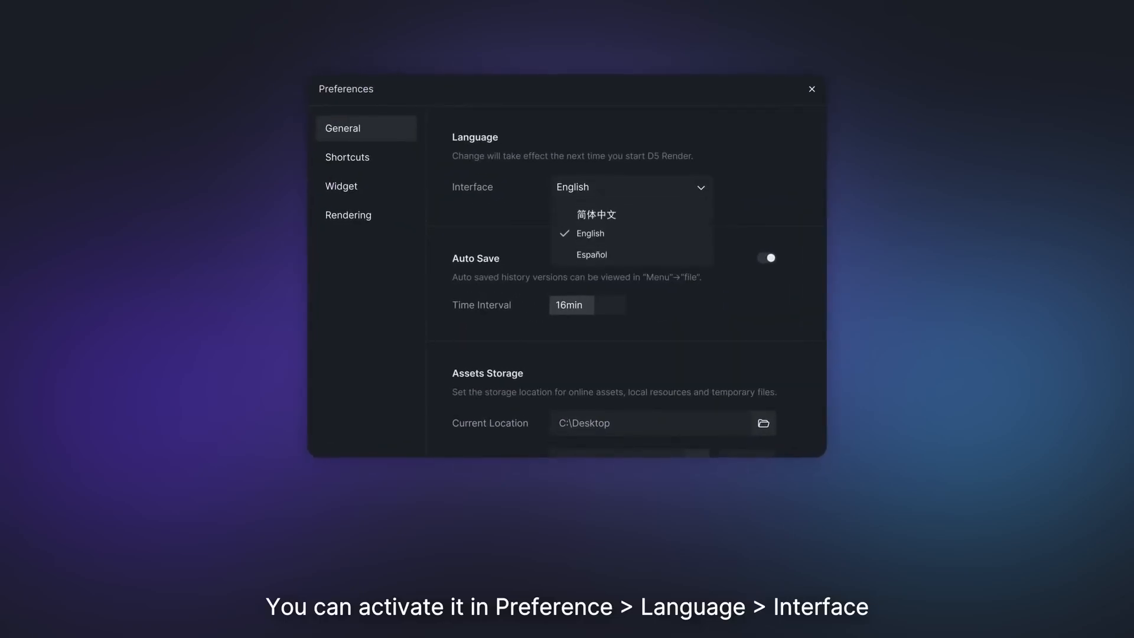
pyautogui.click(590, 254)
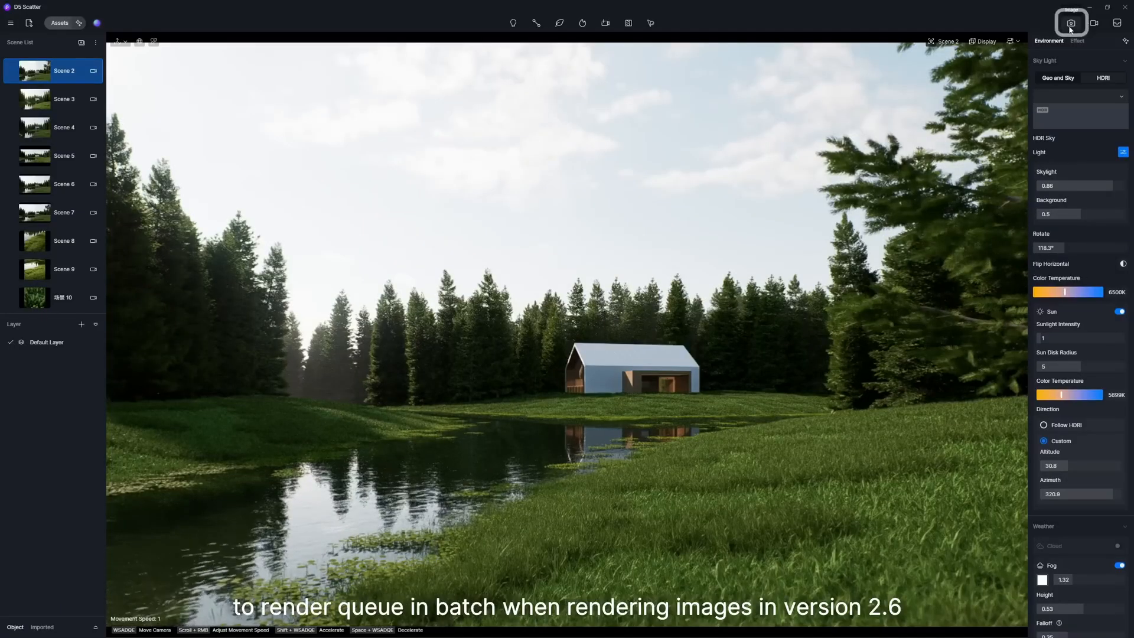
# - Queue the selected scenes for batch image rendering and add the video clip to the queue
pyautogui.click(1071, 22)
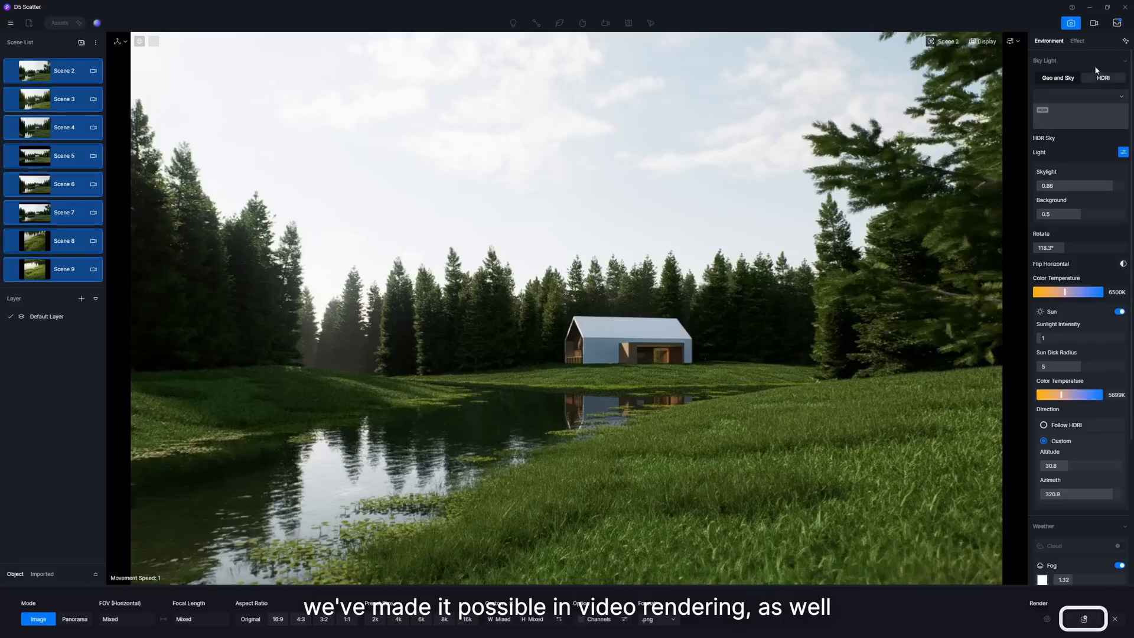
pyautogui.click(1083, 619)
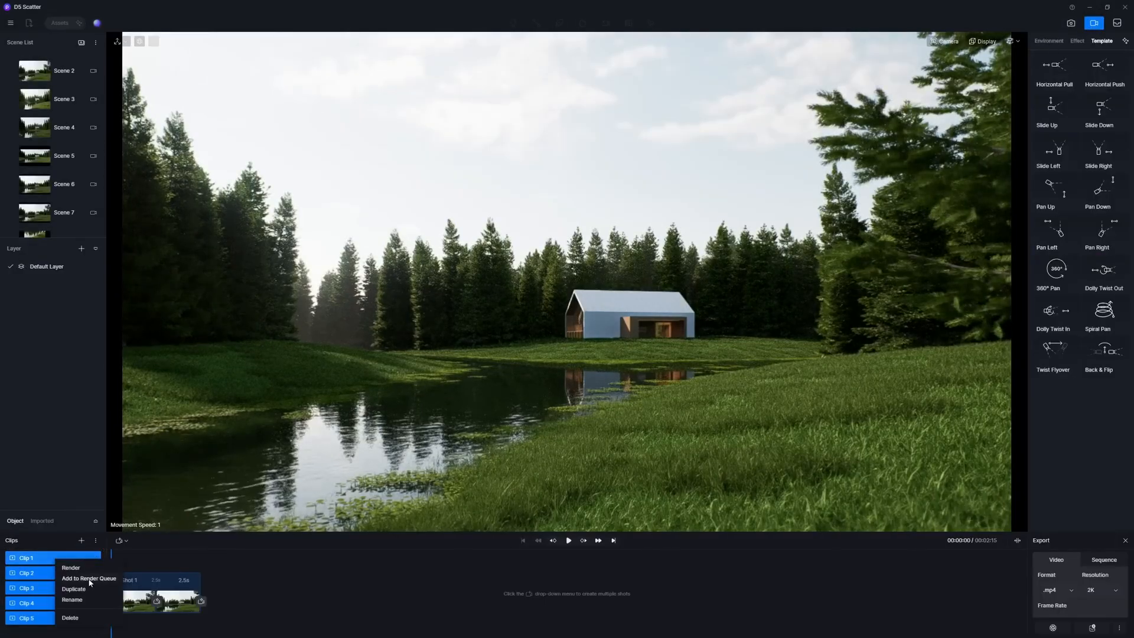
pyautogui.click(89, 577)
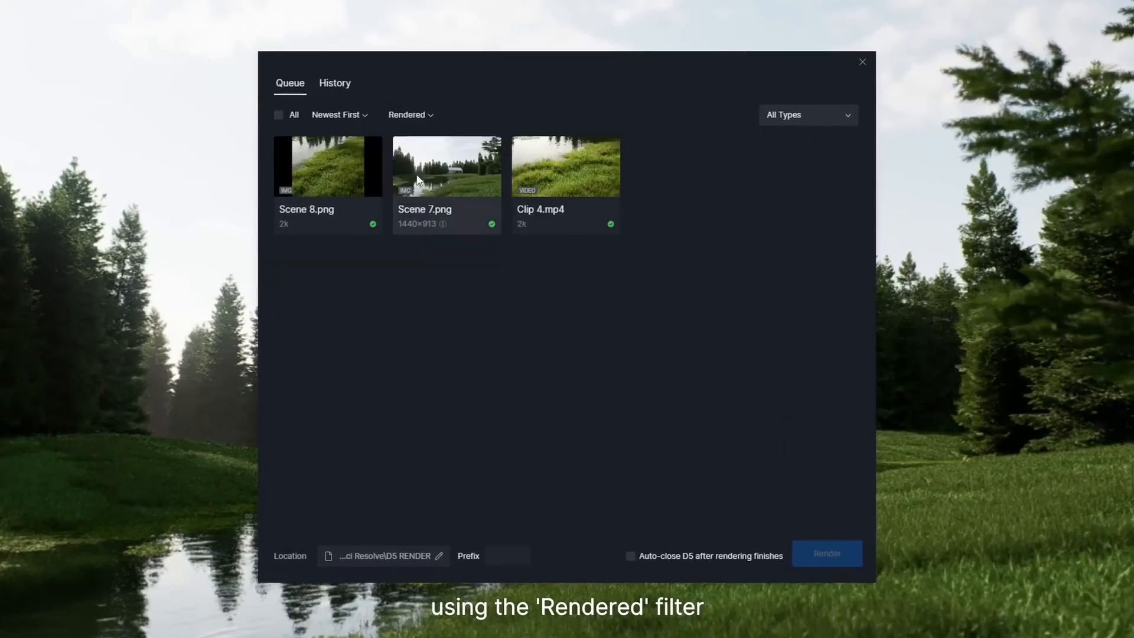
# - Filter the queue by Unrendered, then All States, sort oldest first, and delete chosen scene tasks
pyautogui.click(410, 114)
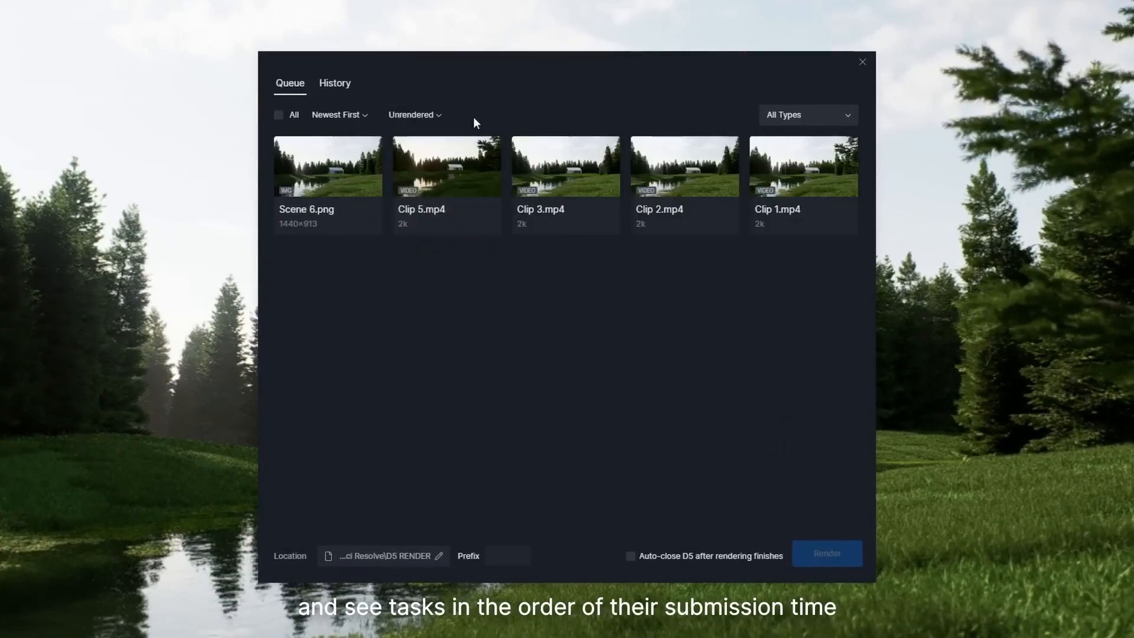
pyautogui.click(414, 114)
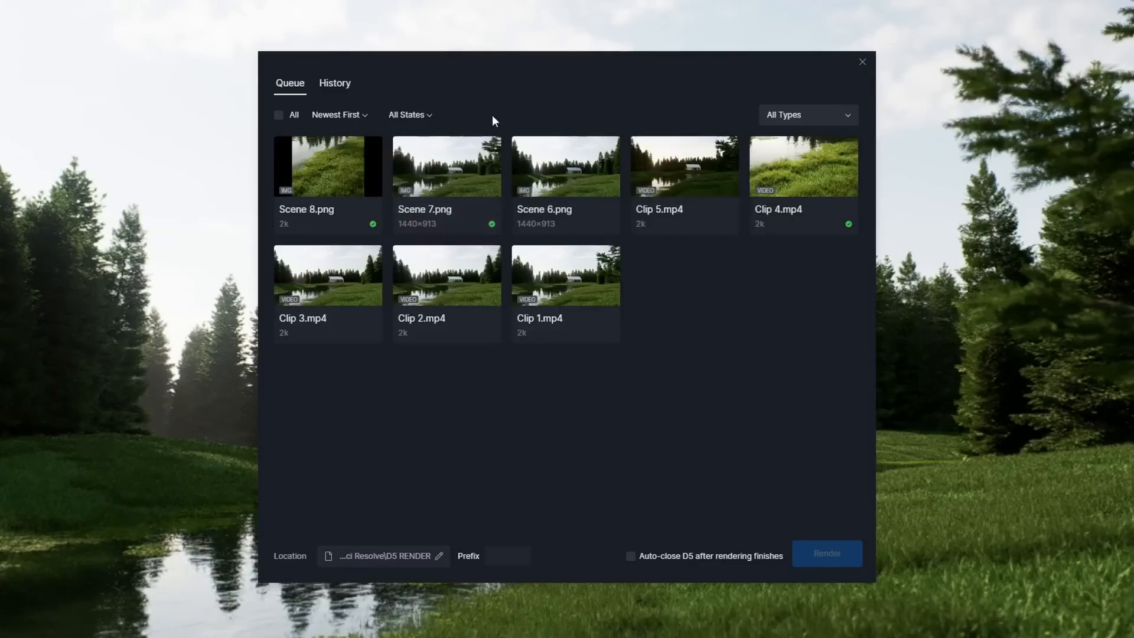
pyautogui.click(339, 114)
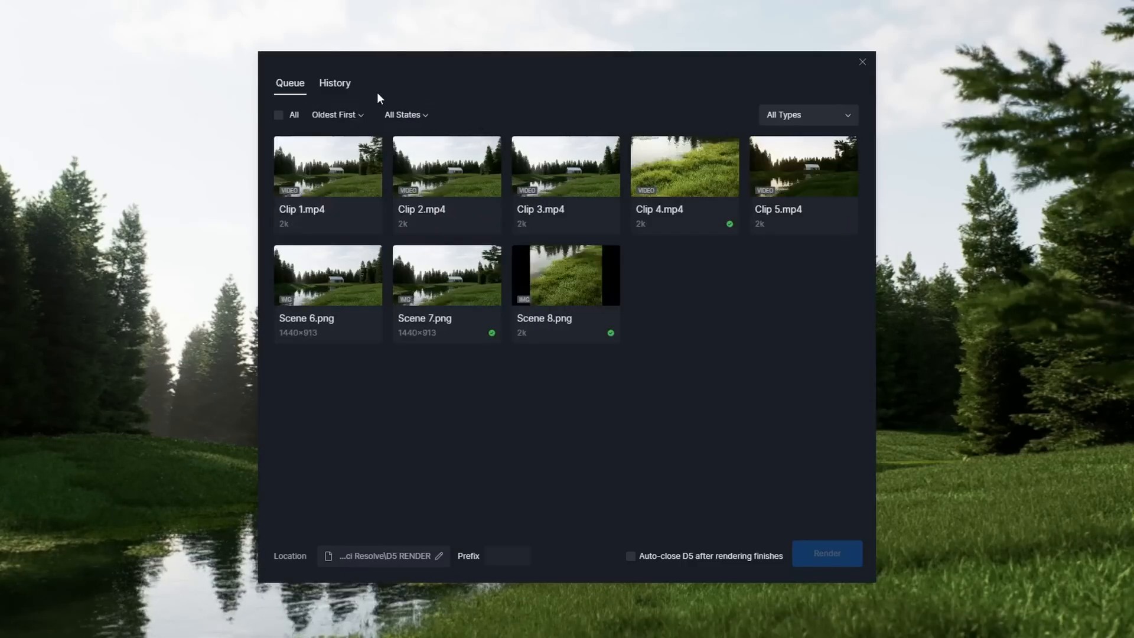
pyautogui.click(337, 114)
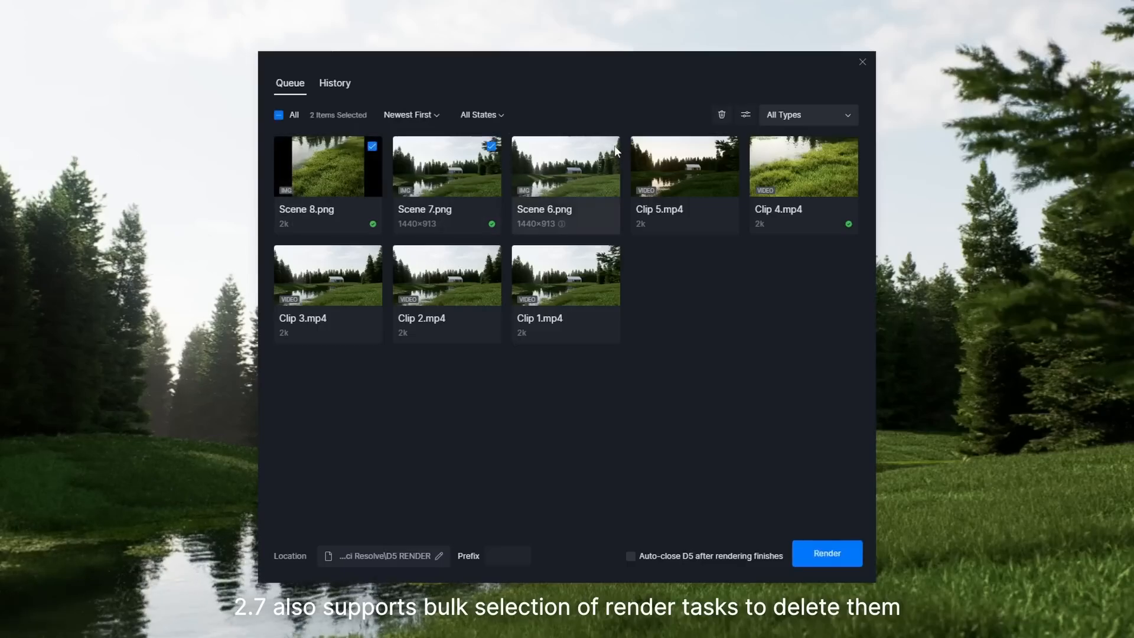
pyautogui.click(721, 114)
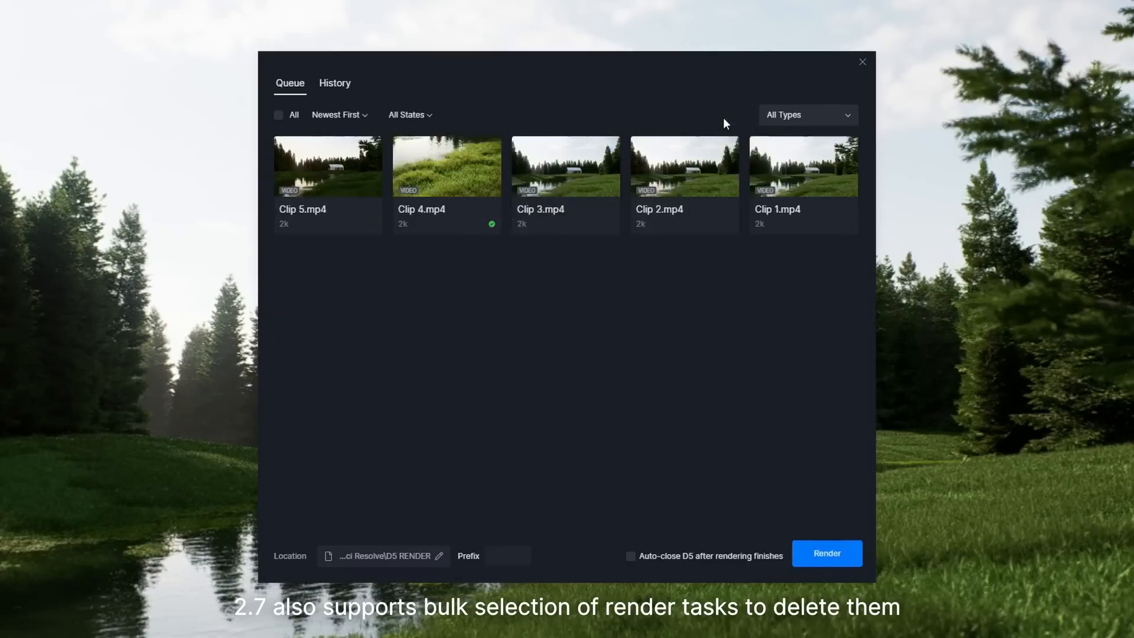
# - Batch-set Scenes 6, 7 and 8 to JPG at 4K with All Channels
pyautogui.click(744, 114)
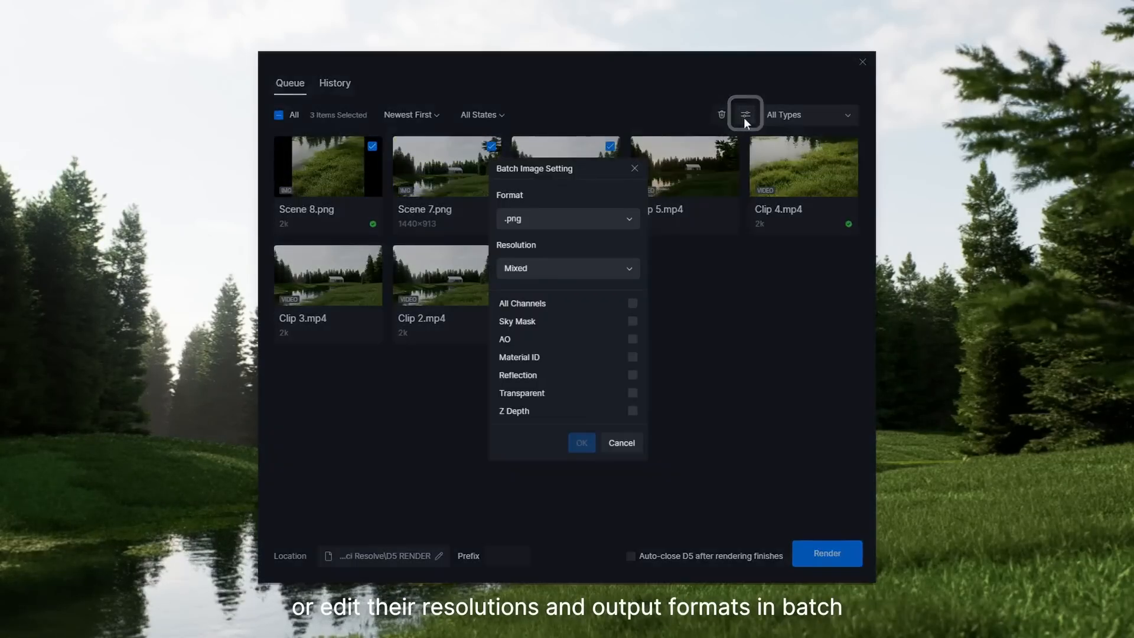
pyautogui.click(567, 267)
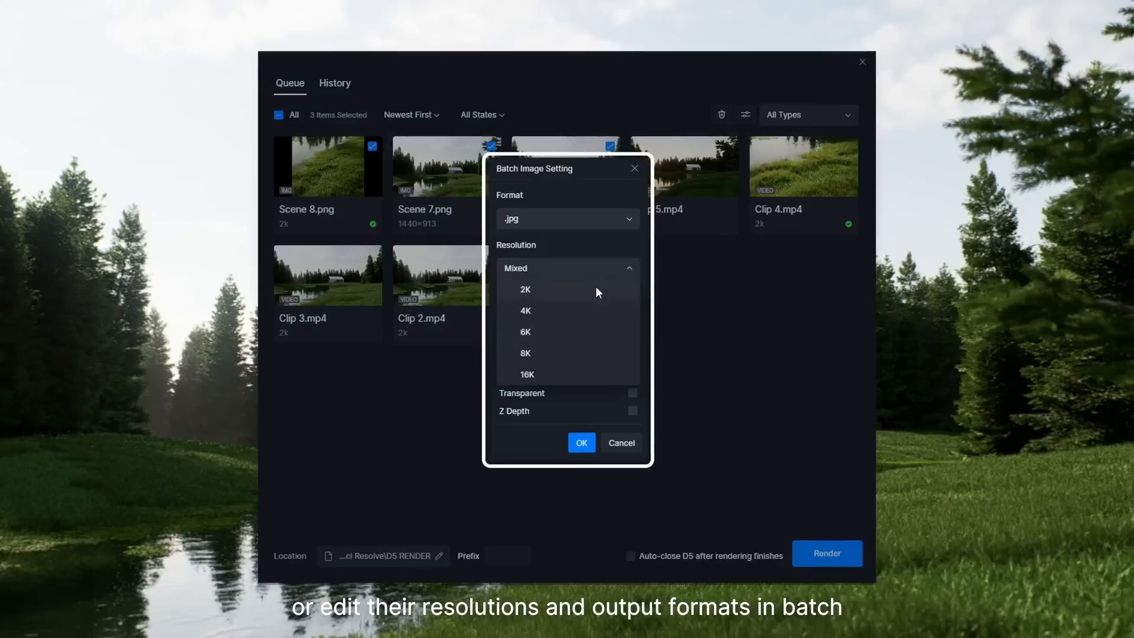
pyautogui.click(525, 310)
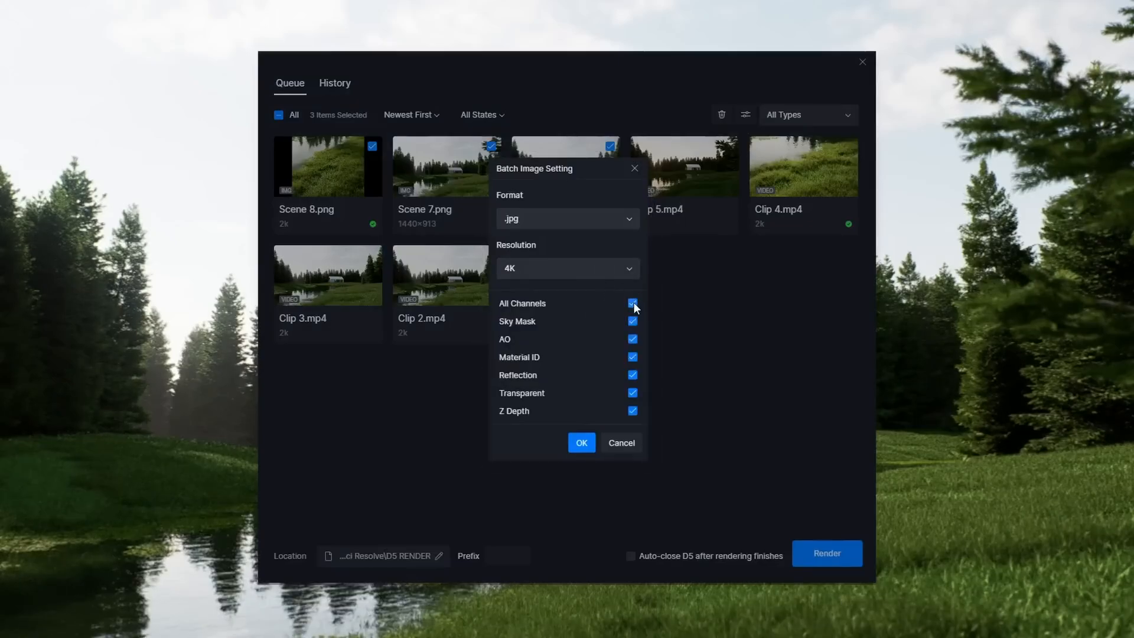
pyautogui.click(631, 321)
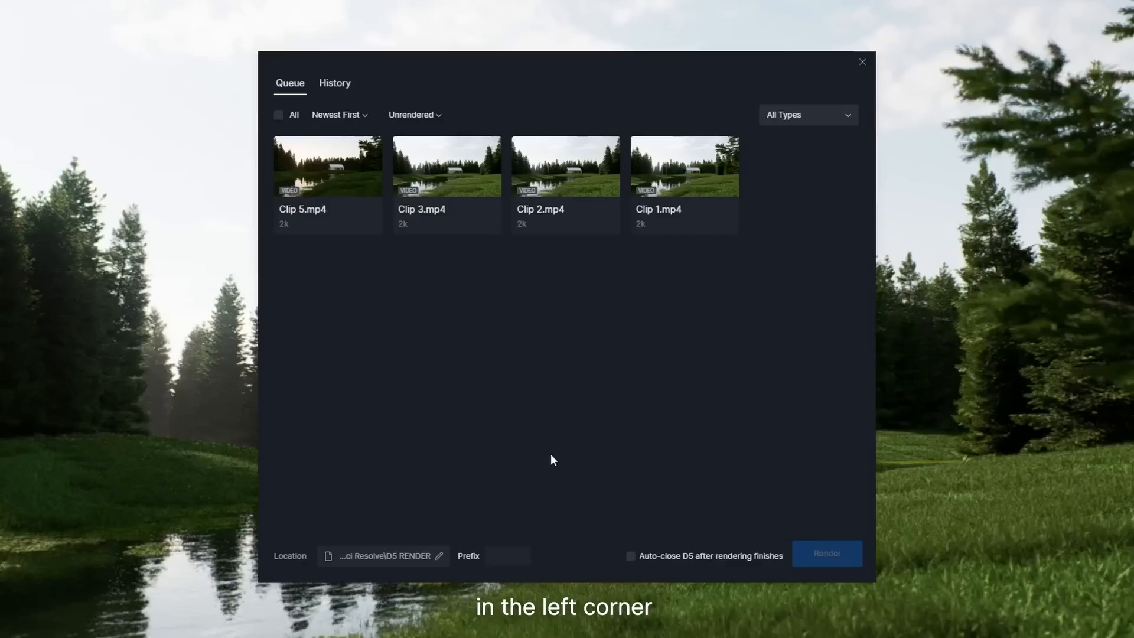
# - Set the render output prefix to Forest and view the completed render history
pyautogui.click(506, 555)
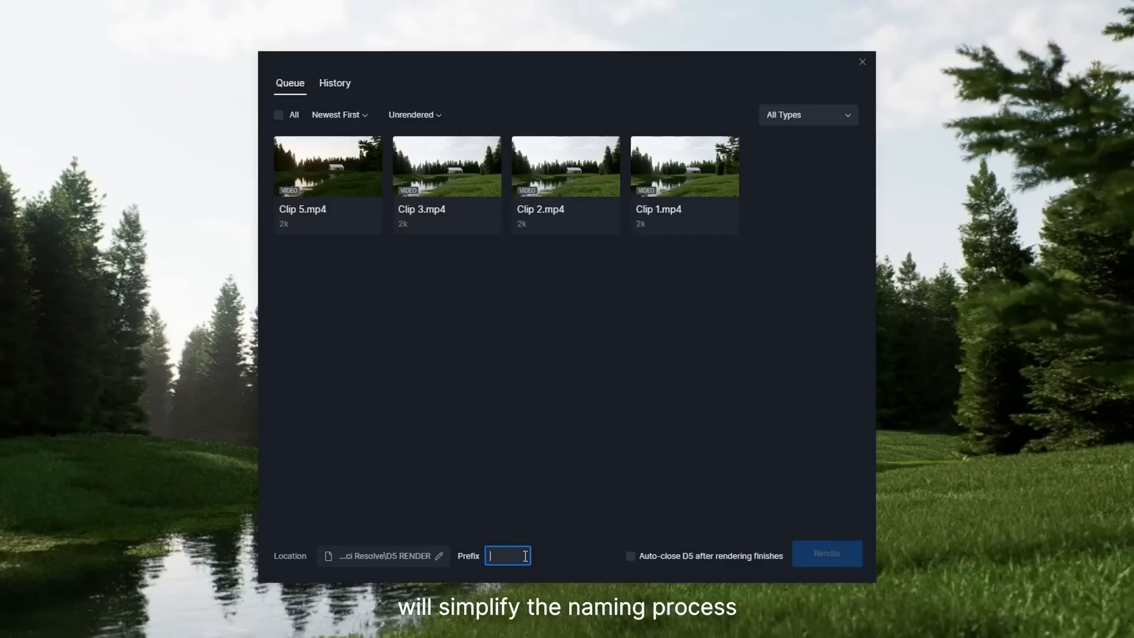
pyautogui.write('Forest')
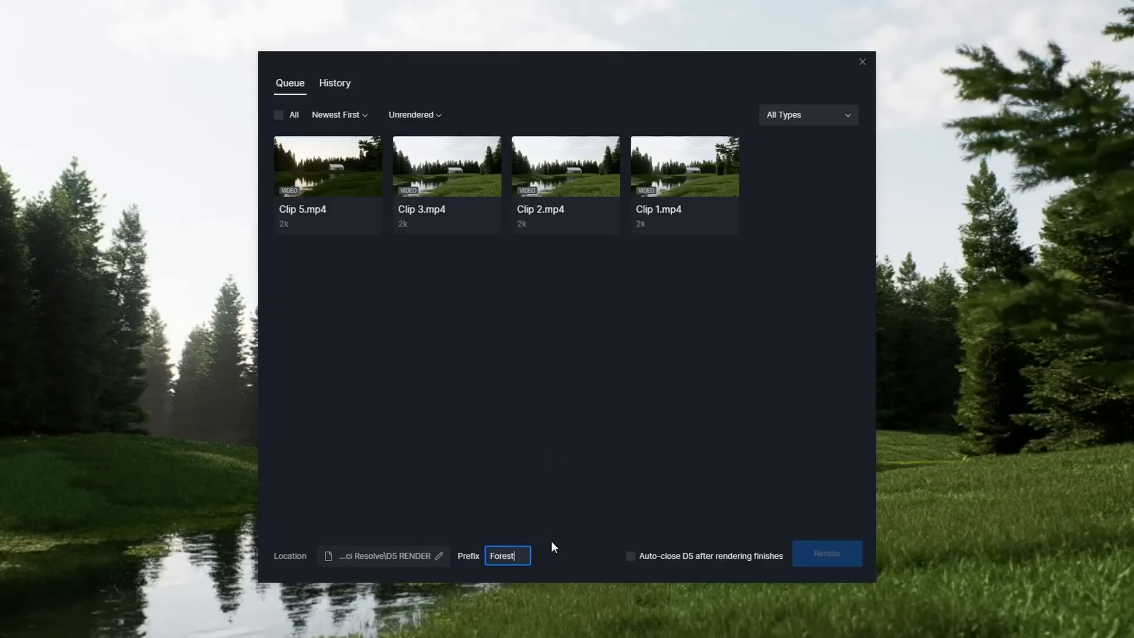
pyautogui.click(335, 83)
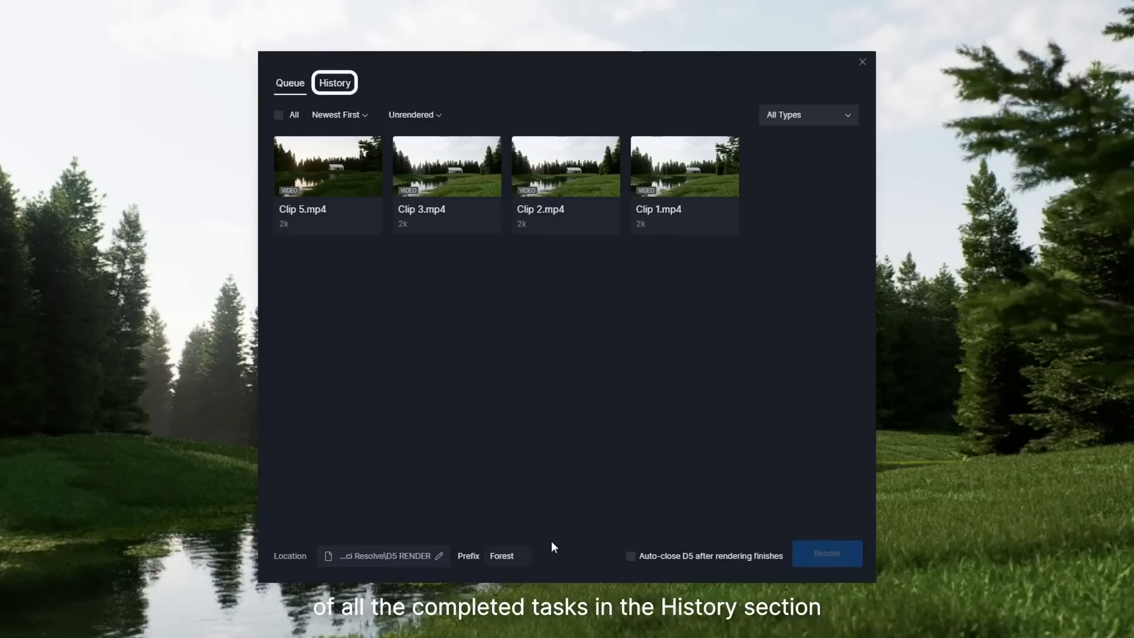
pyautogui.click(334, 82)
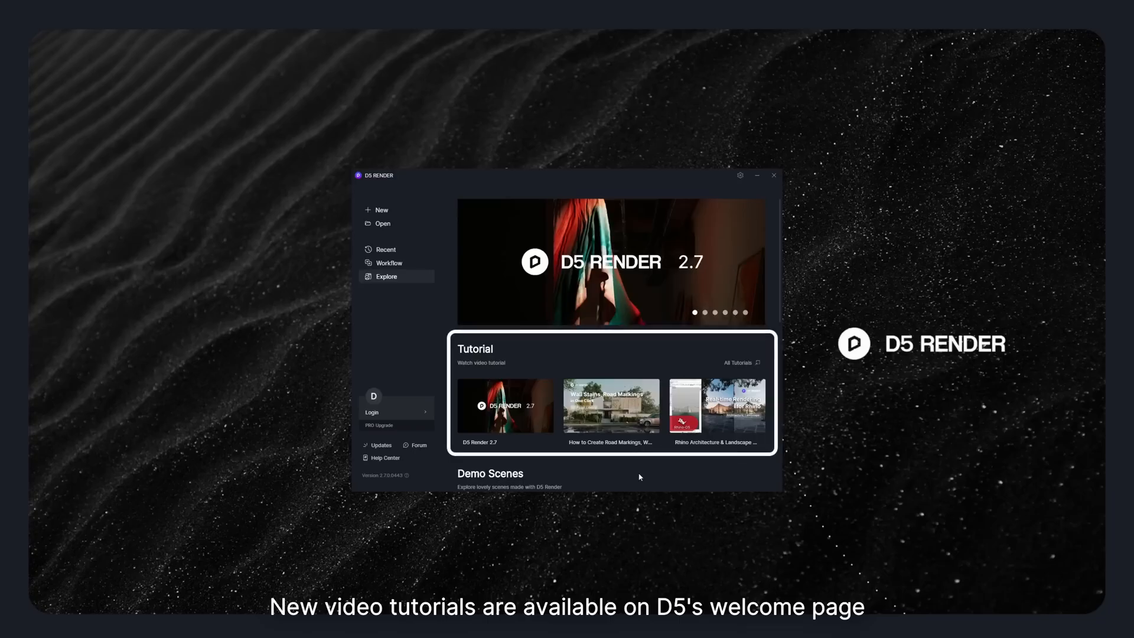
# - View the new video tutorials in the welcome page's Explore section
pyautogui.click(716, 405)
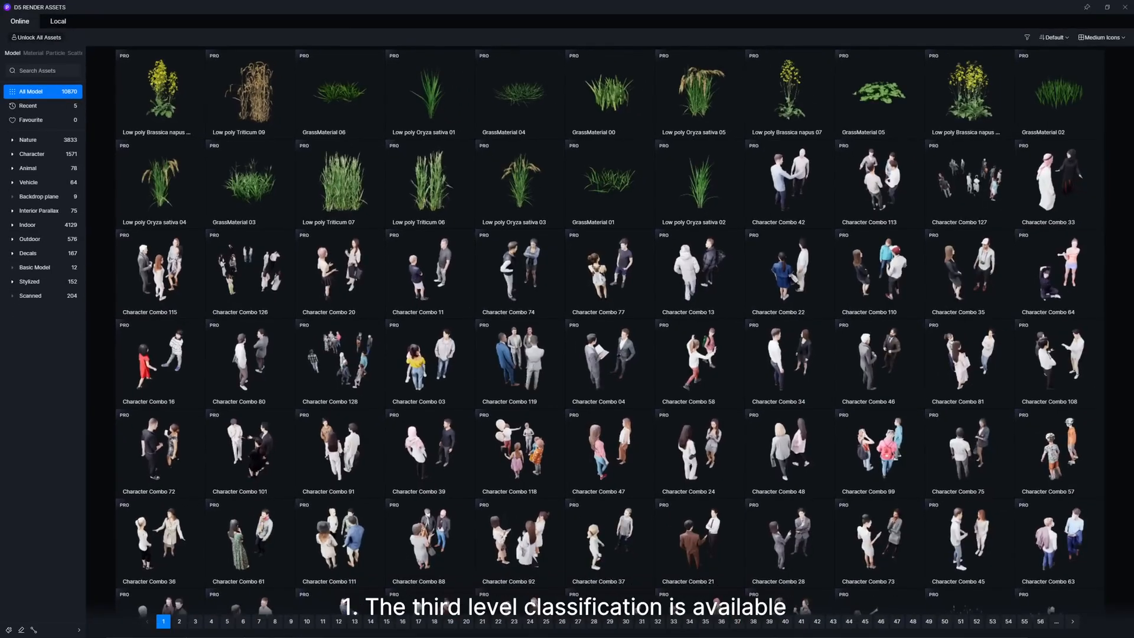
# - Expand Indoor > Furniture in the online asset library and show the Sofa models
pyautogui.click(28, 224)
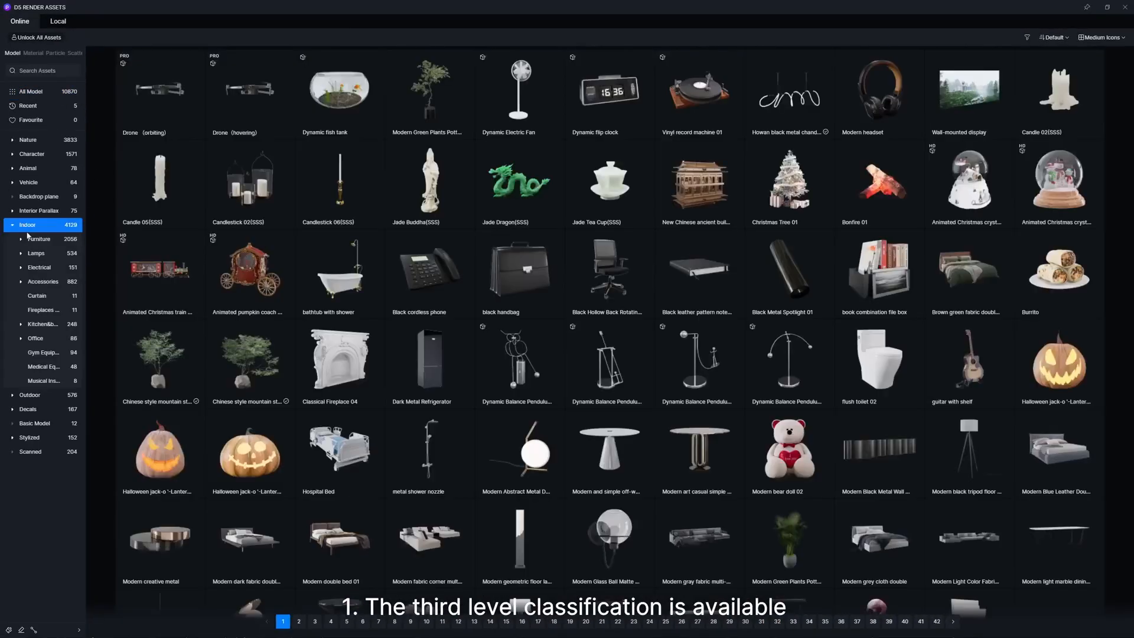
pyautogui.click(42, 253)
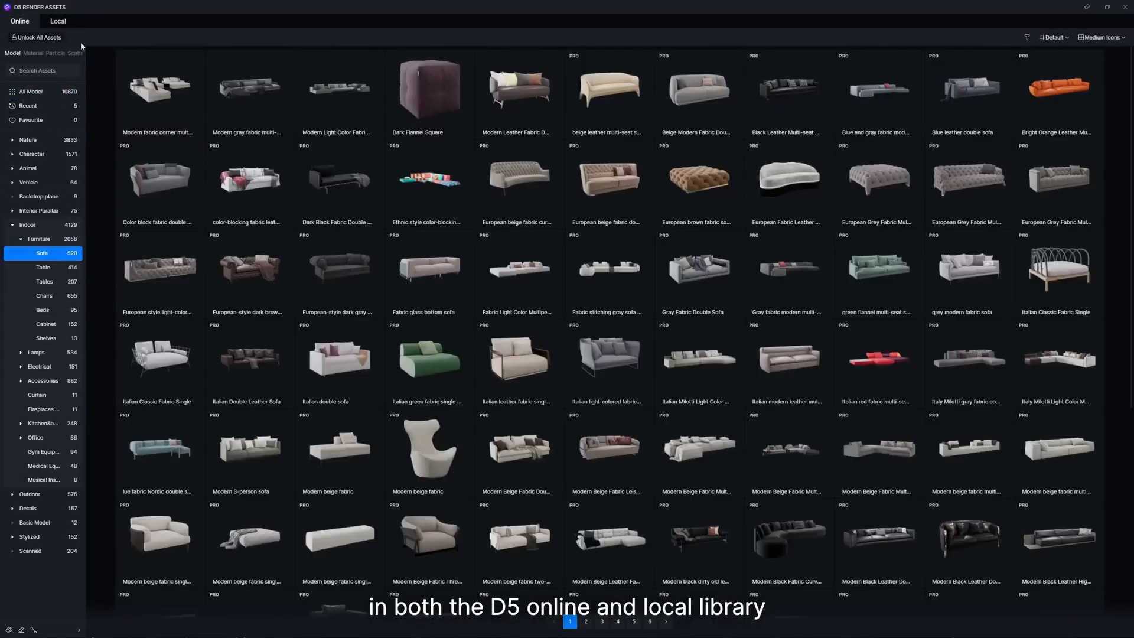
pyautogui.click(58, 21)
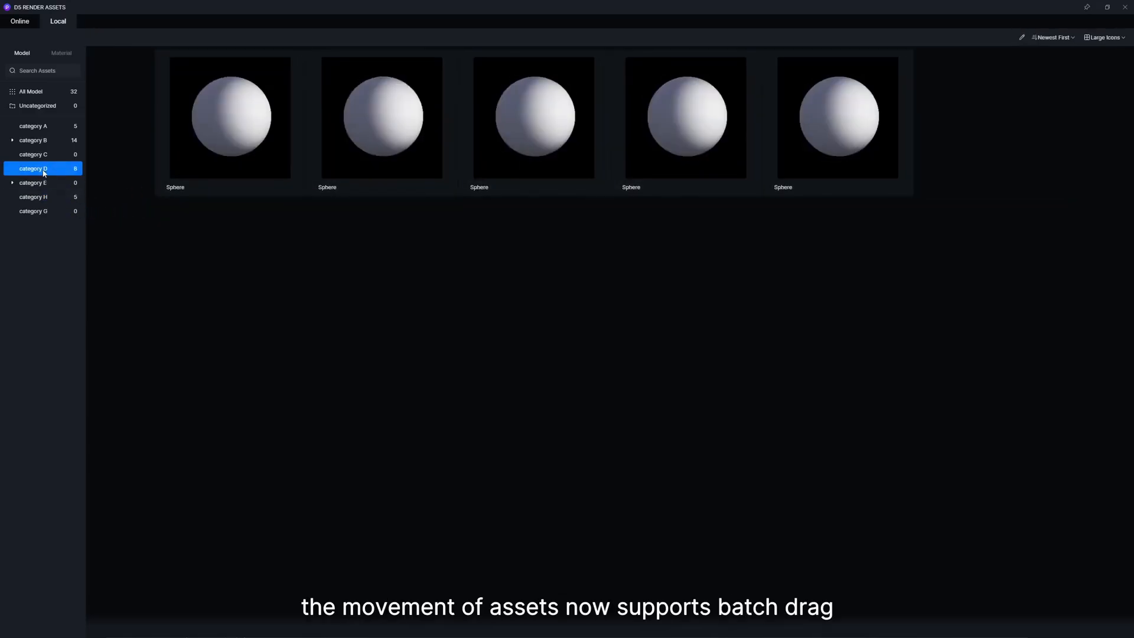
# - Open local category B and search the library for Cylinder
pyautogui.click(33, 139)
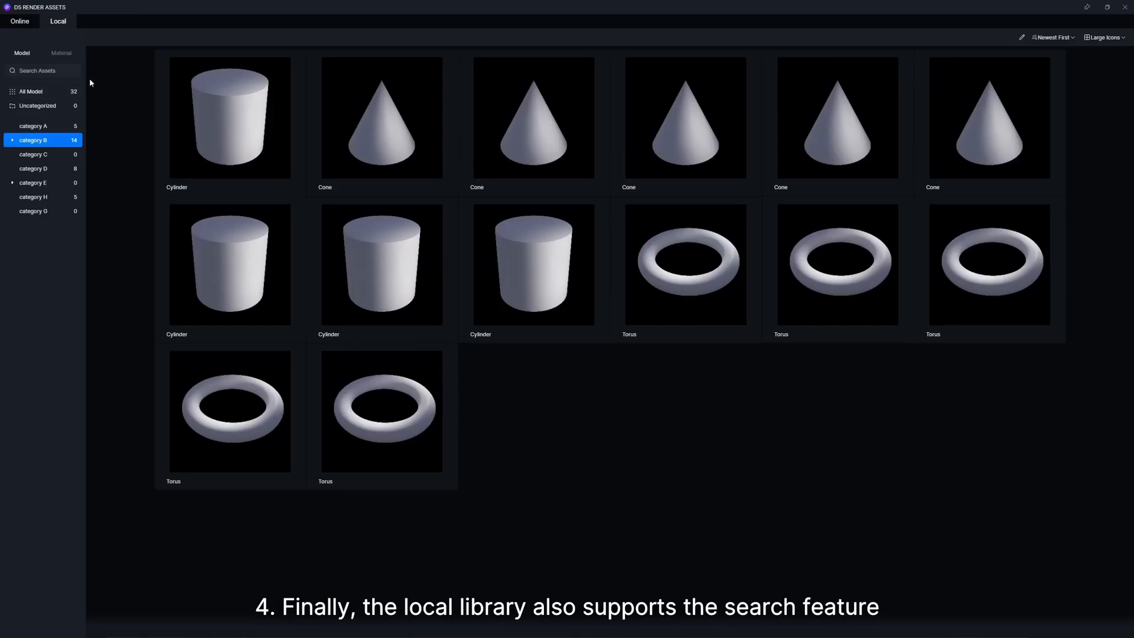
pyautogui.click(40, 70)
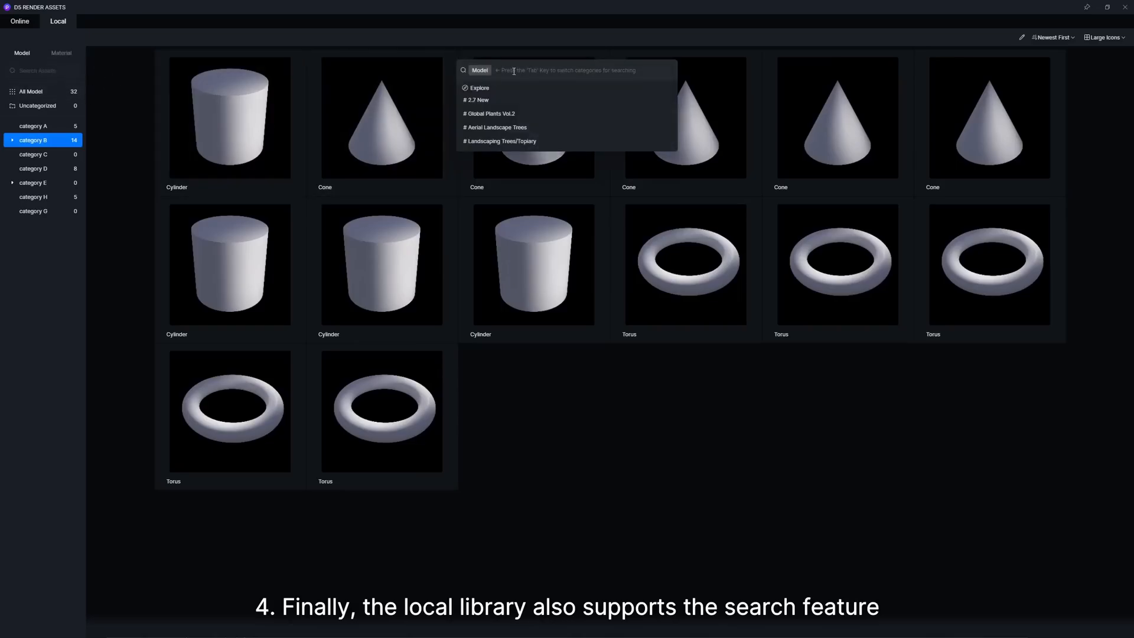
pyautogui.write('Cylinder')
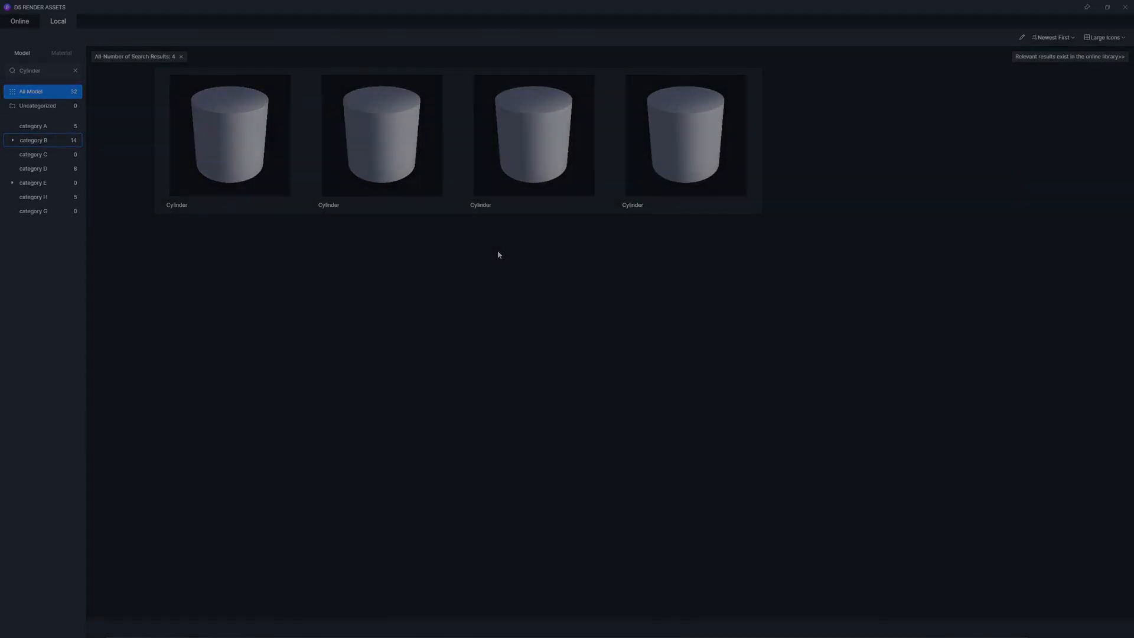
pyautogui.click(19, 21)
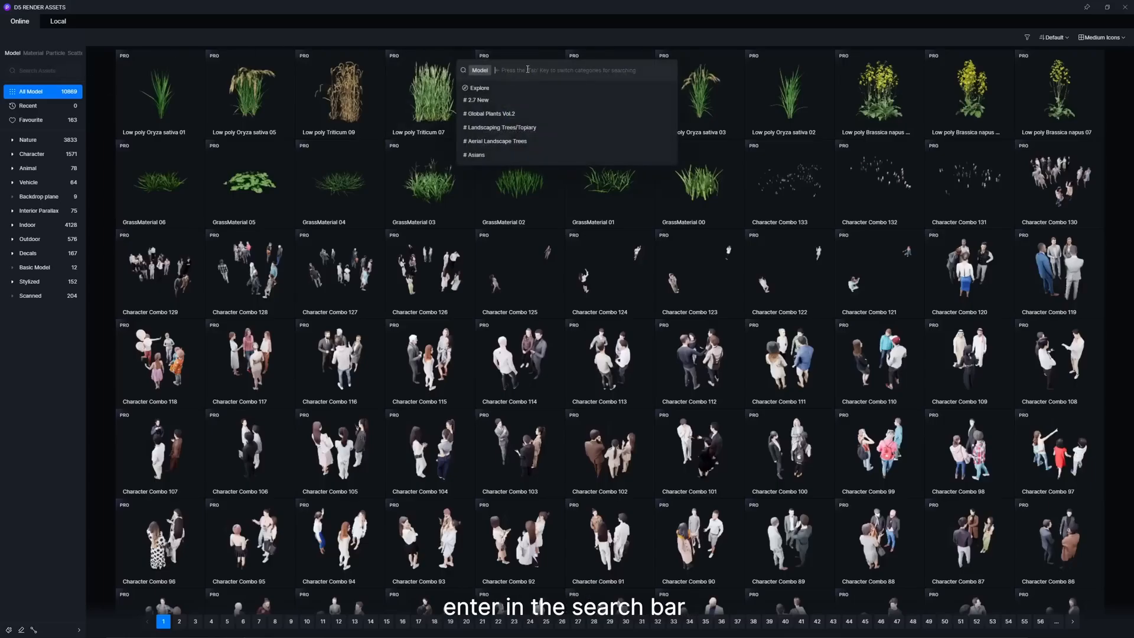
# - Search online assets for Plants and open the # Global Plants Vol.2 tag results
pyautogui.write('Plants')
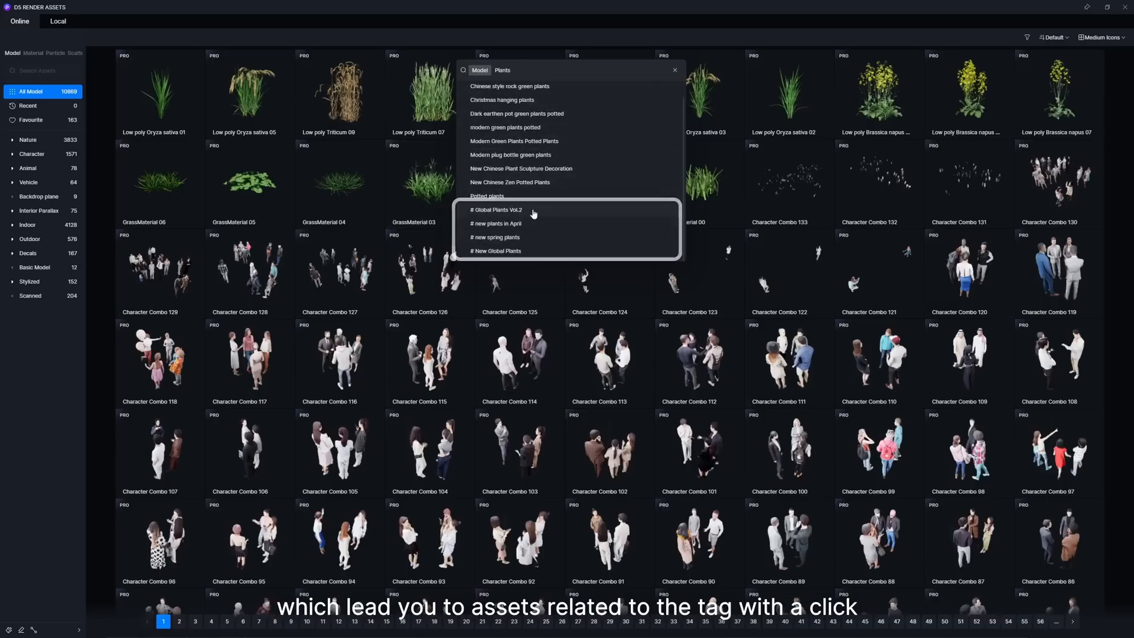
pyautogui.click(495, 210)
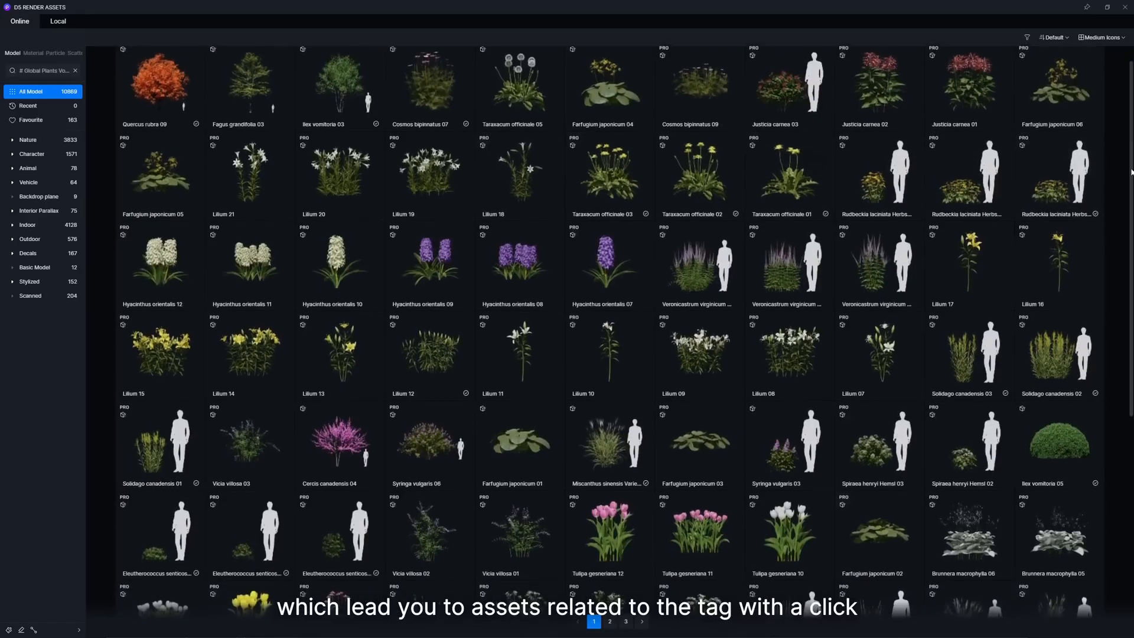
pyautogui.click(74, 70)
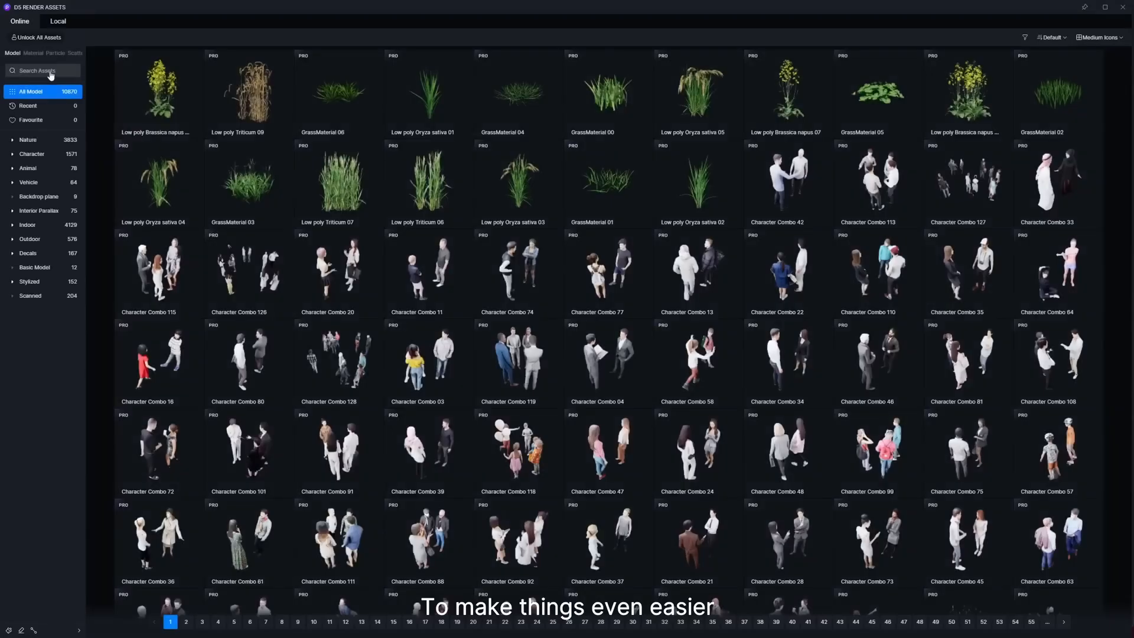
# - Search the online assets for 'Ve' to jump to the Nature > Grouped vegetation category
pyautogui.click(42, 70)
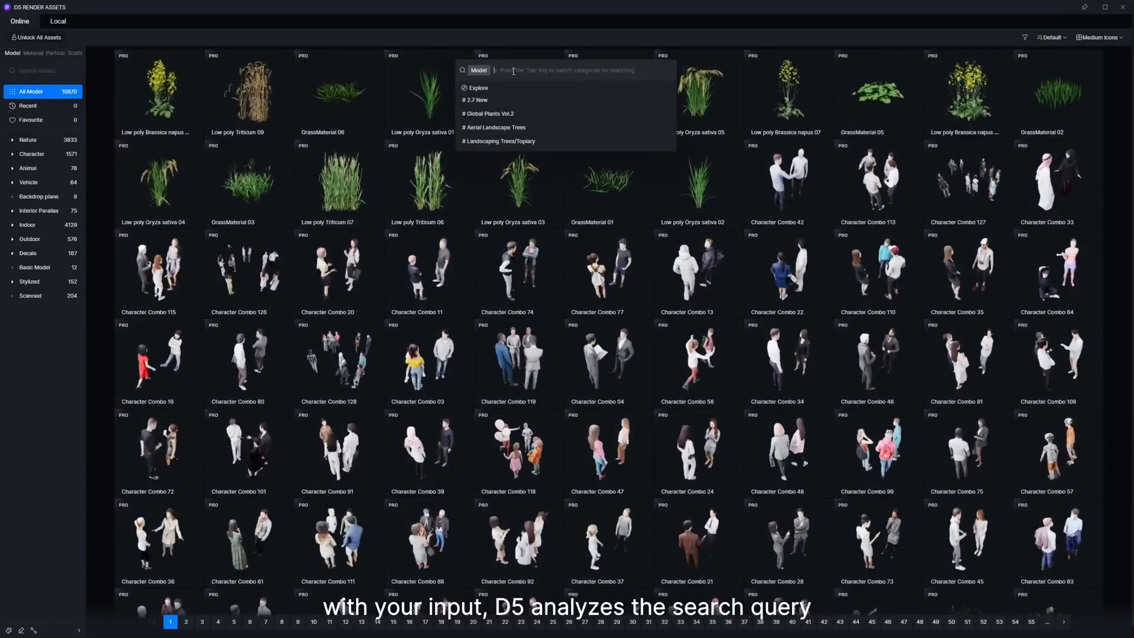
pyautogui.write('Ve')
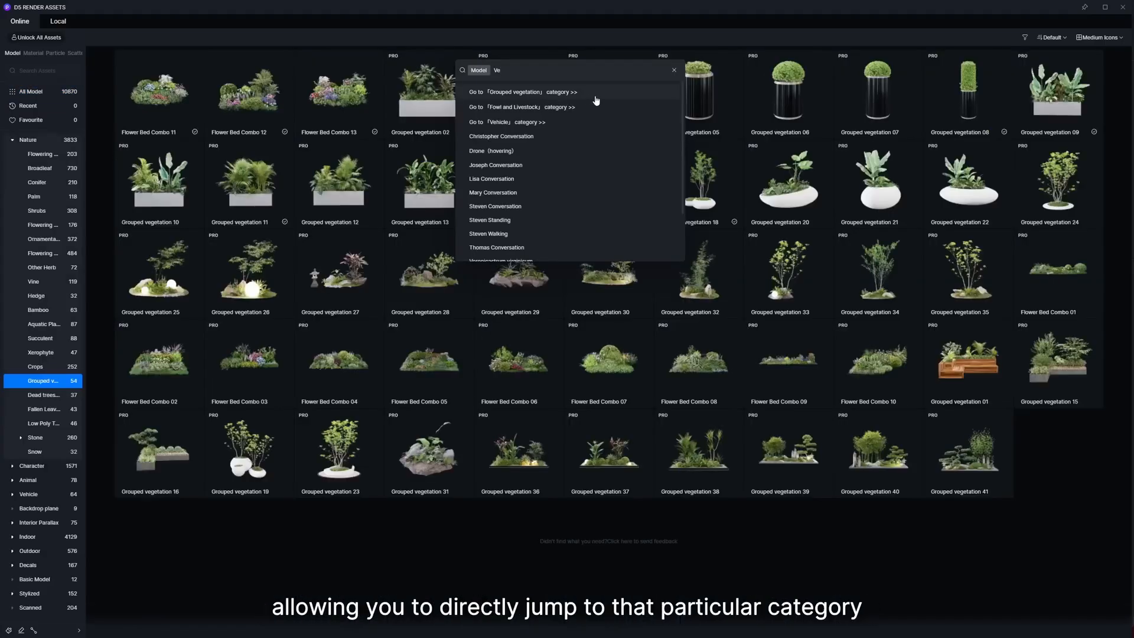
pyautogui.moveTo(593, 106)
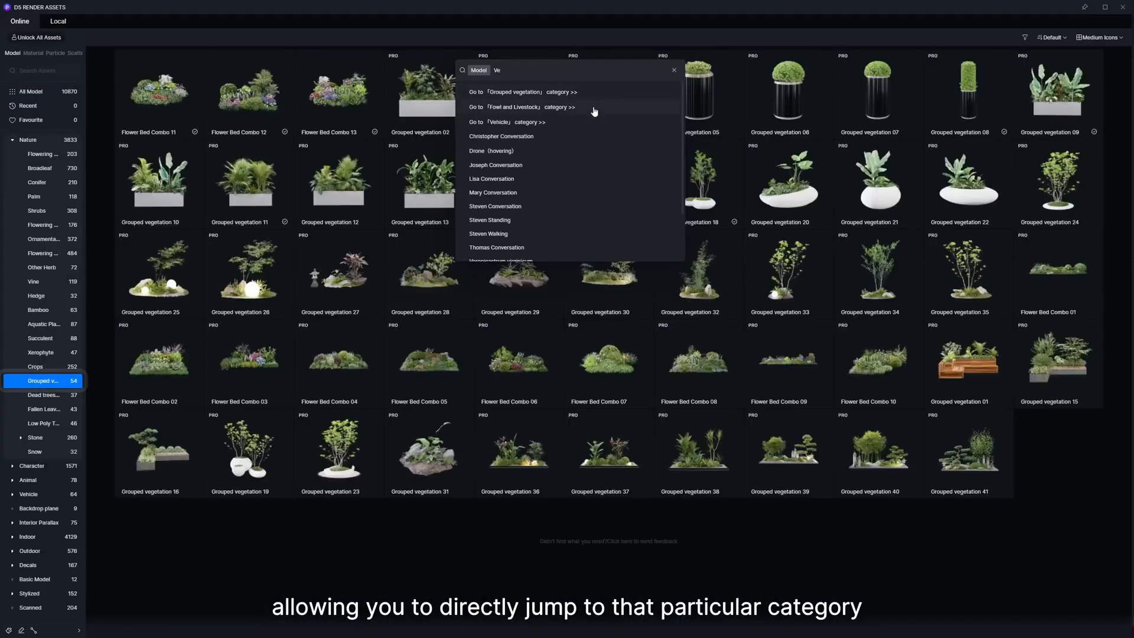